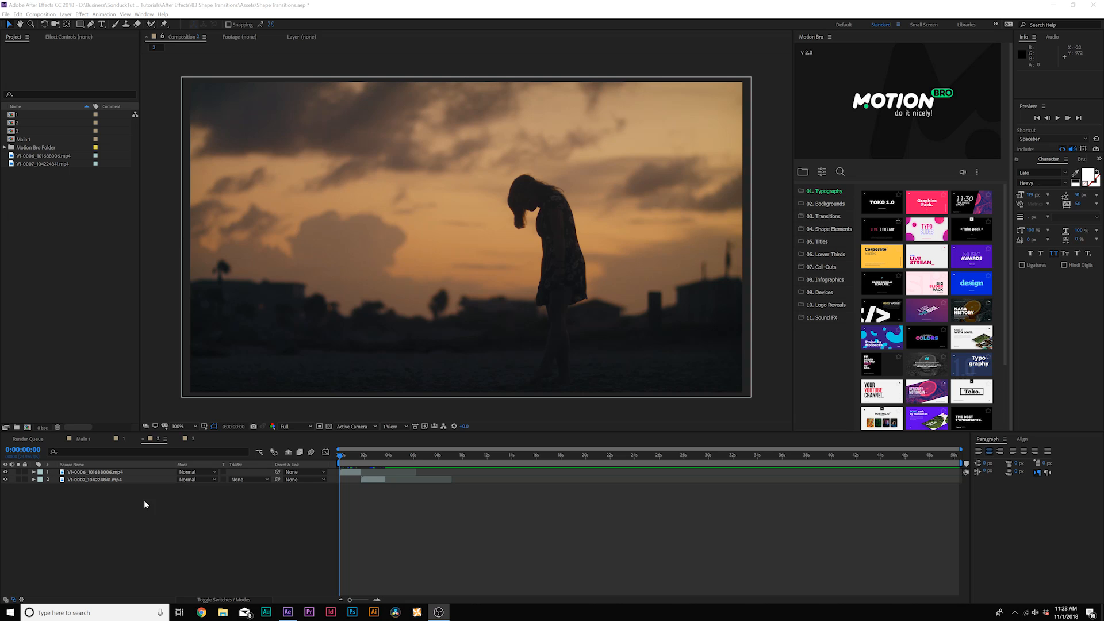
pyautogui.moveTo(87, 37)
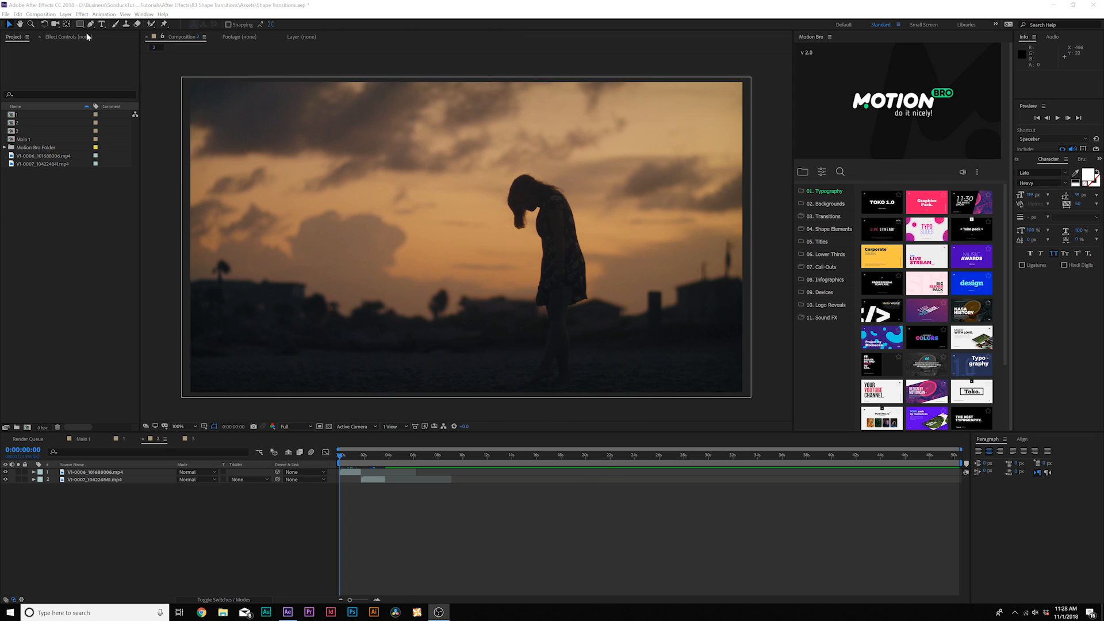
# Step: Draw a large ellipse as Shape Layer 1 centred over the sunset footage
pyautogui.click(81, 24)
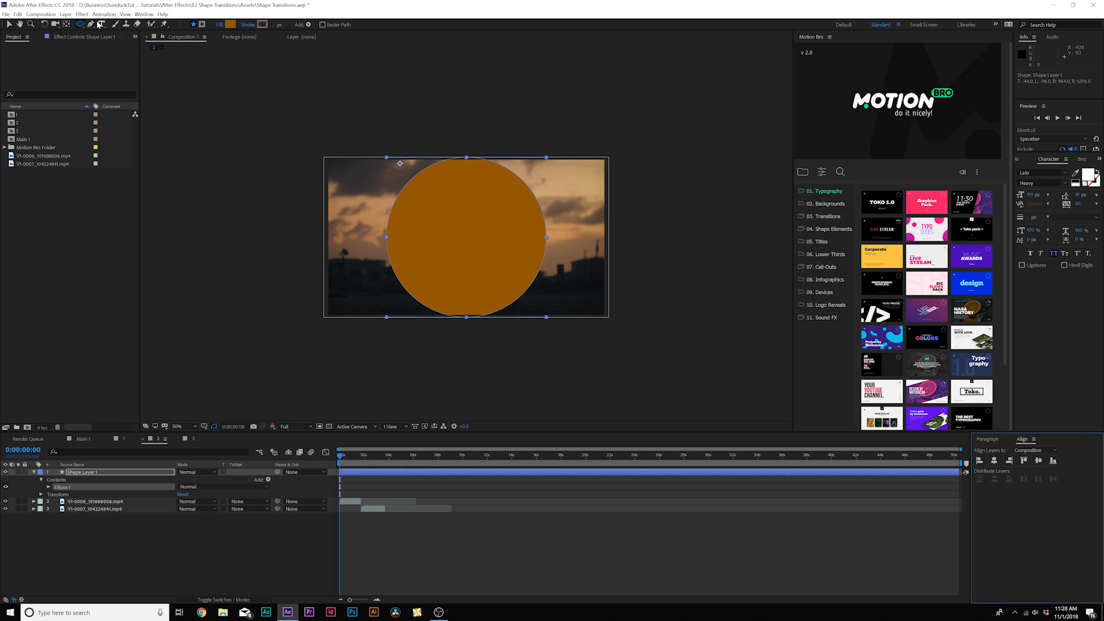
# Step: Set the circle's fill to white and keyframe Ellipse Path 1 Size from small to larger than the frame
pyautogui.click(143, 14)
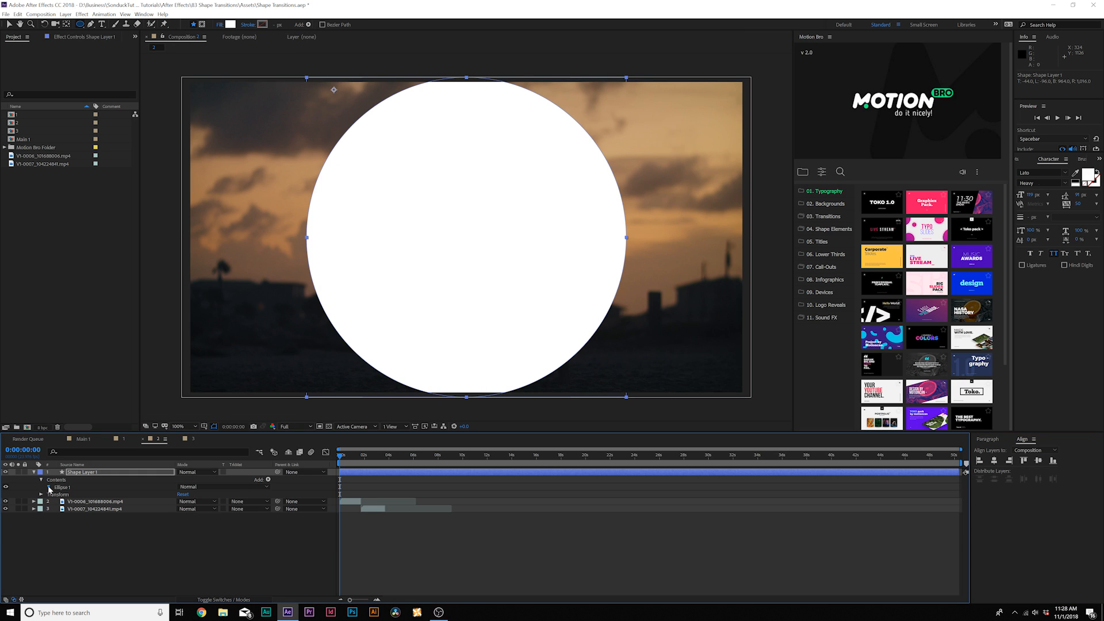
pyautogui.click(50, 487)
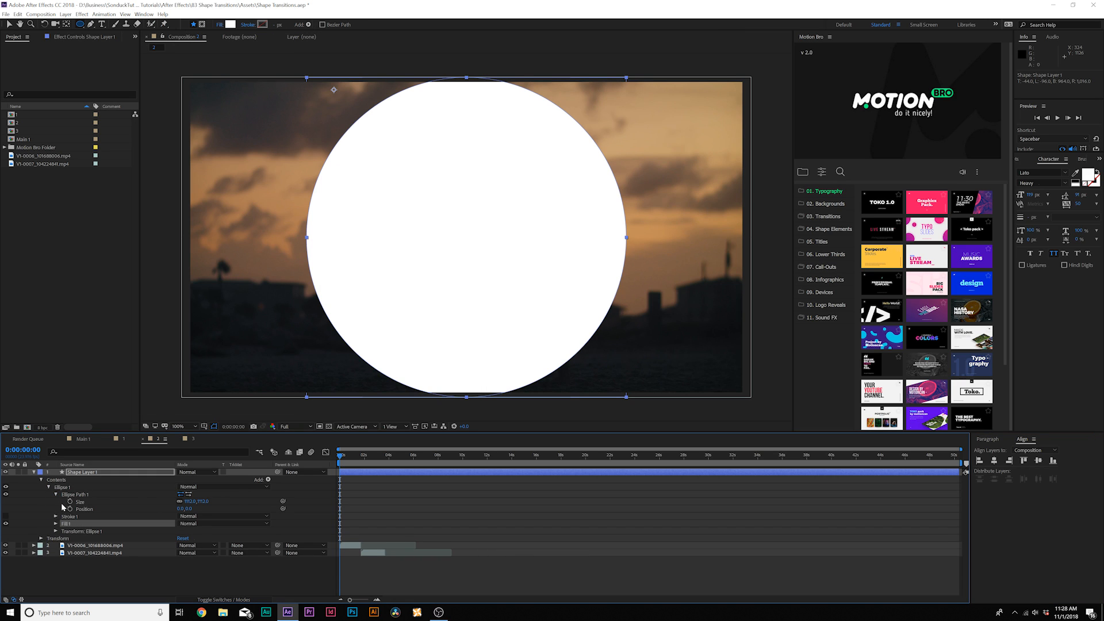
pyautogui.click(69, 501)
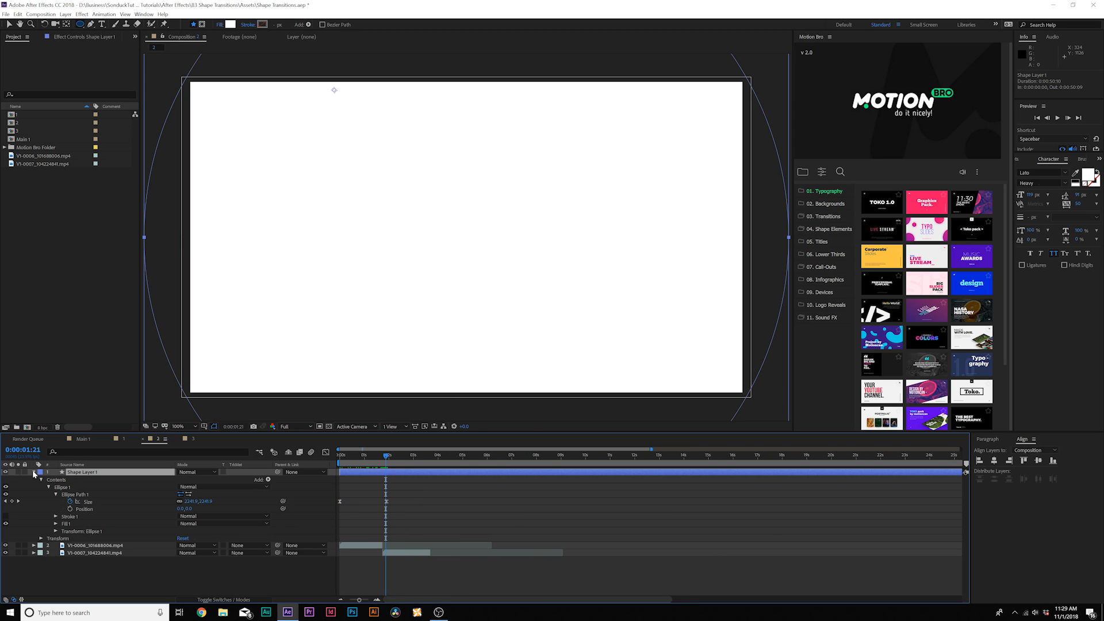
# Step: Duplicate the circle layer and set the original's Track Matte to Alpha Inverted
pyautogui.click(40, 472)
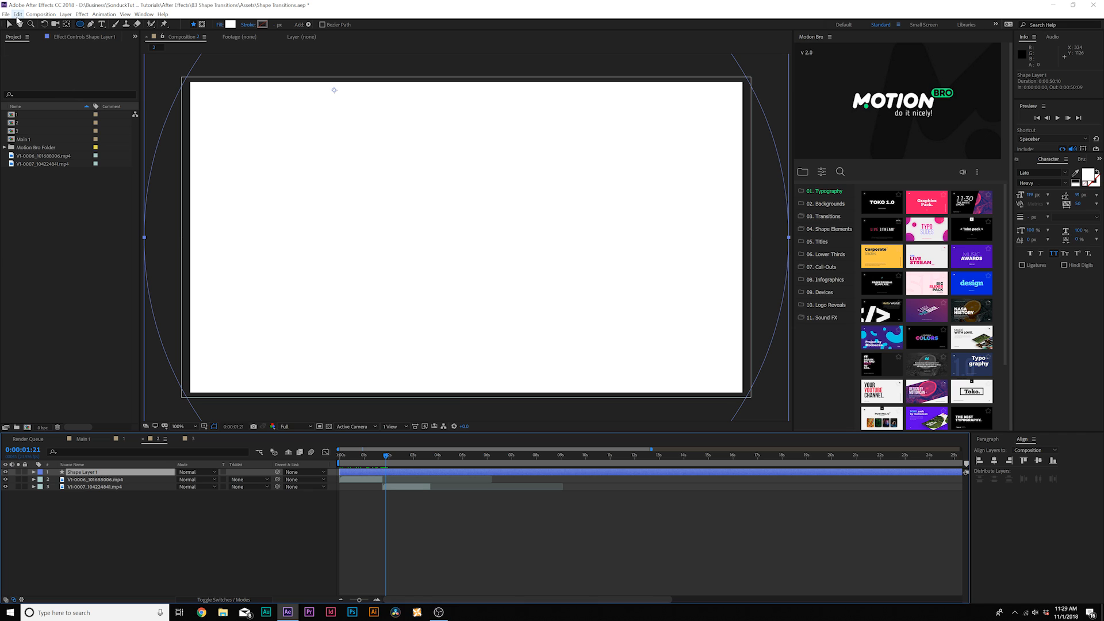
pyautogui.press('ctrl+d')
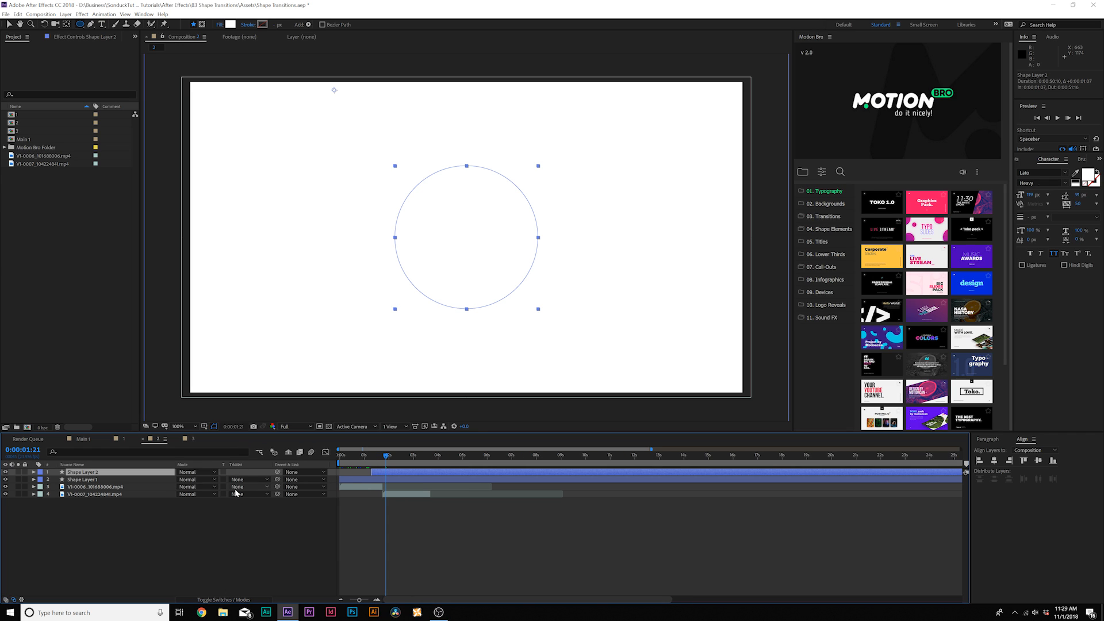
pyautogui.click(82, 480)
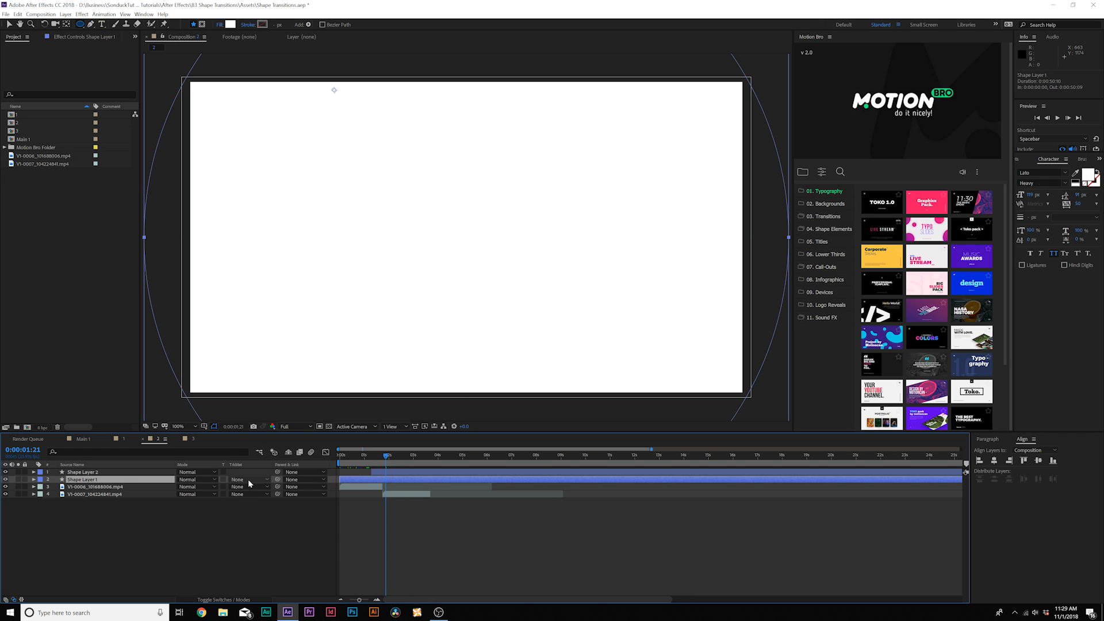
pyautogui.click(248, 480)
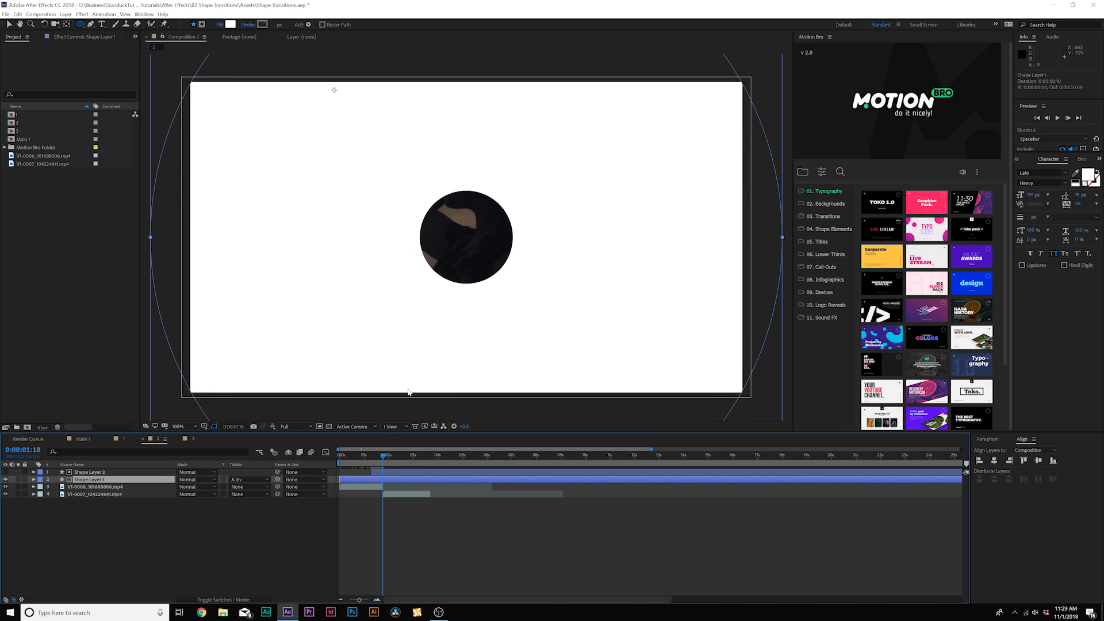
# Step: Offset the duplicate circle later in time, then switch to composition 1
pyautogui.click(92, 471)
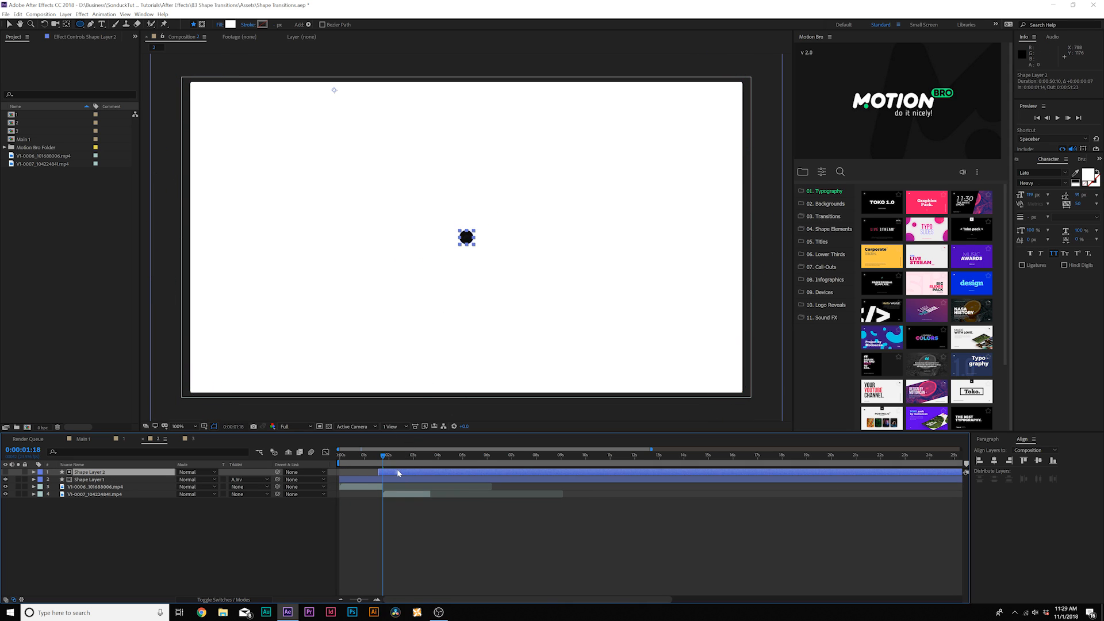
pyautogui.click(381, 459)
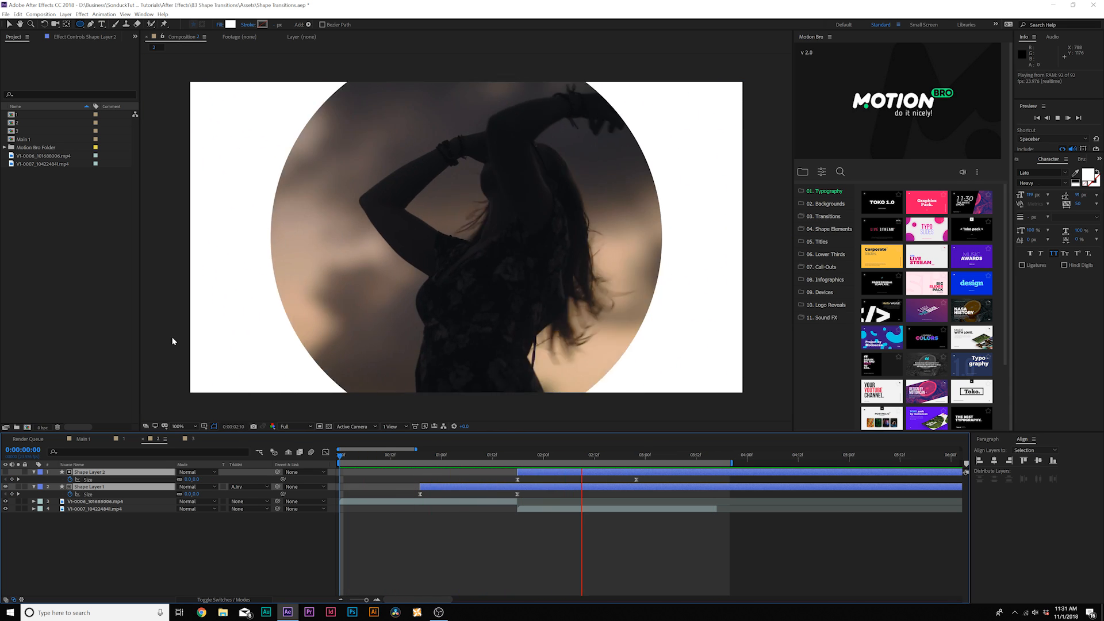
pyautogui.click(124, 438)
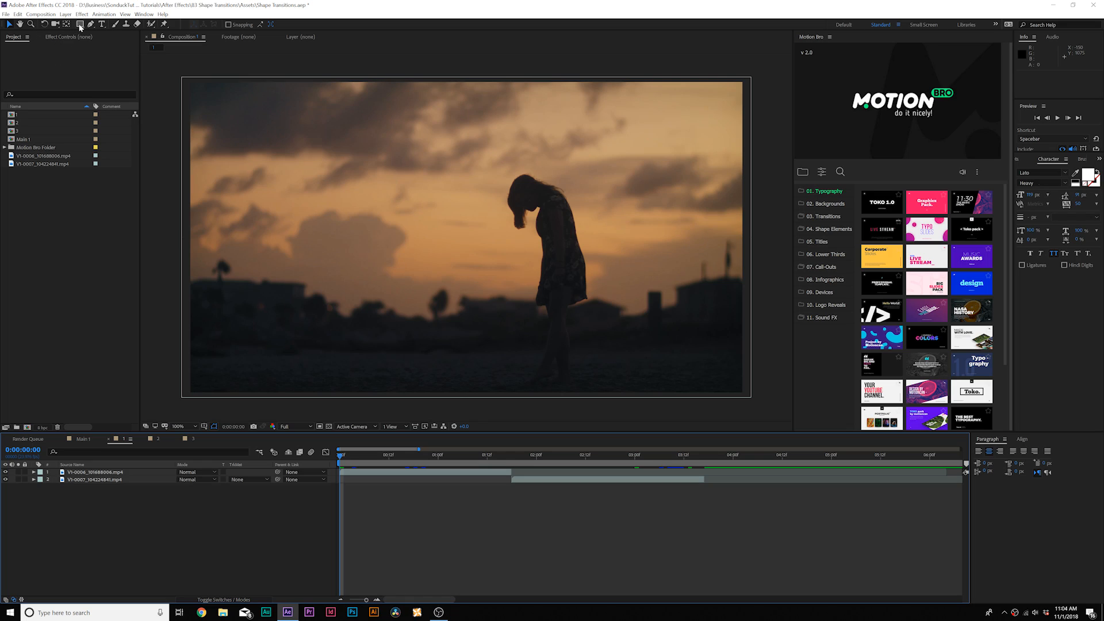
# Step: Add a full-frame white rectangle and keyframe its Rectangle 1 Position starting above the picture
pyautogui.click(79, 24)
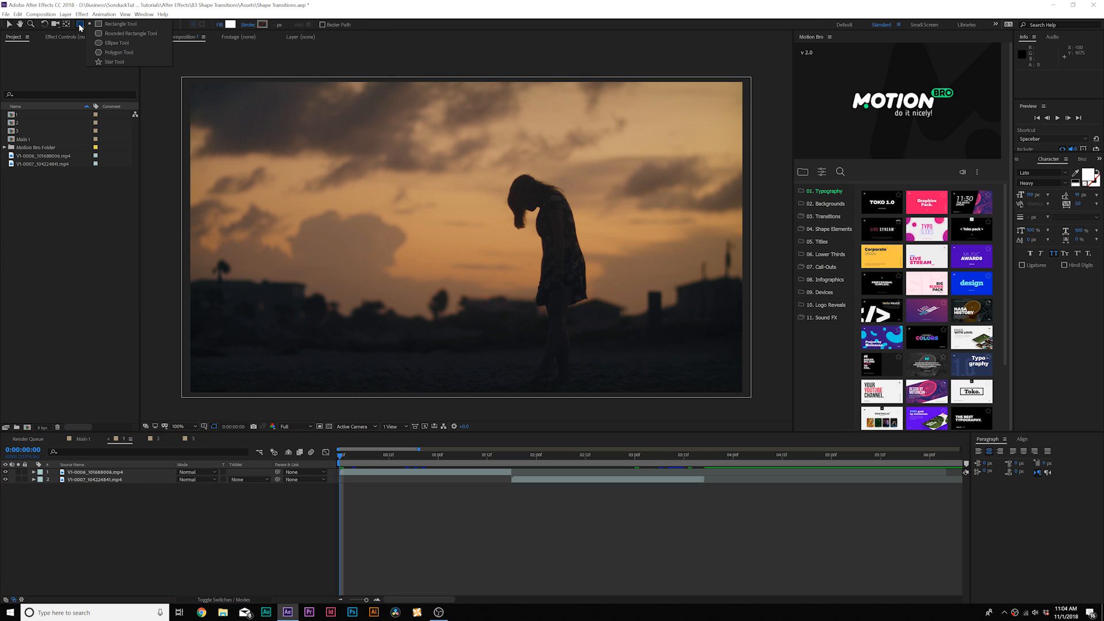
pyautogui.click(119, 23)
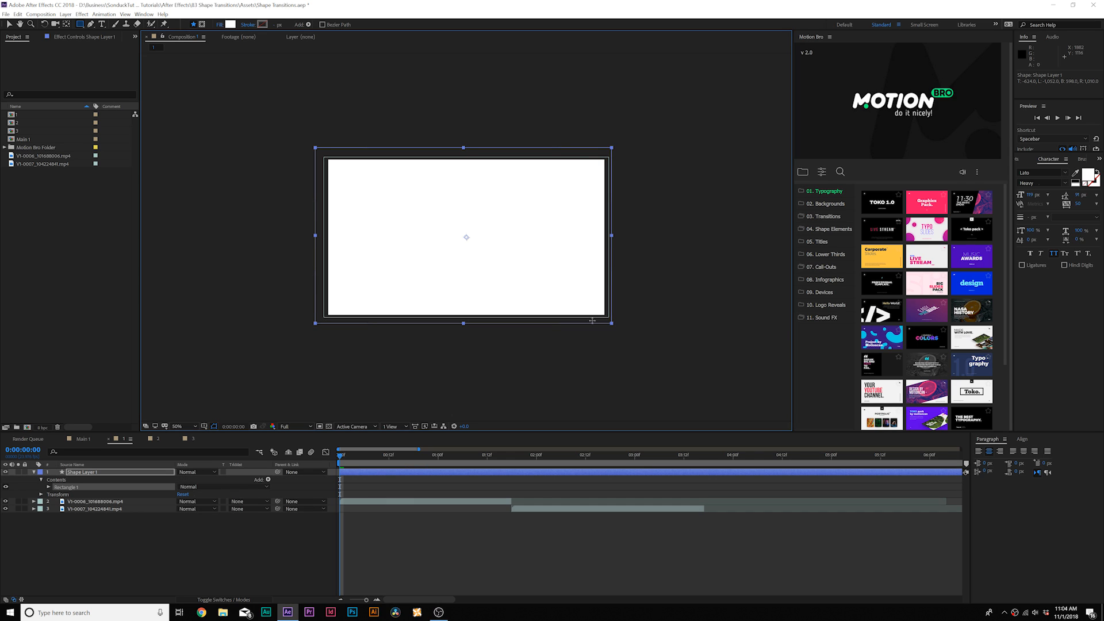
pyautogui.click(49, 486)
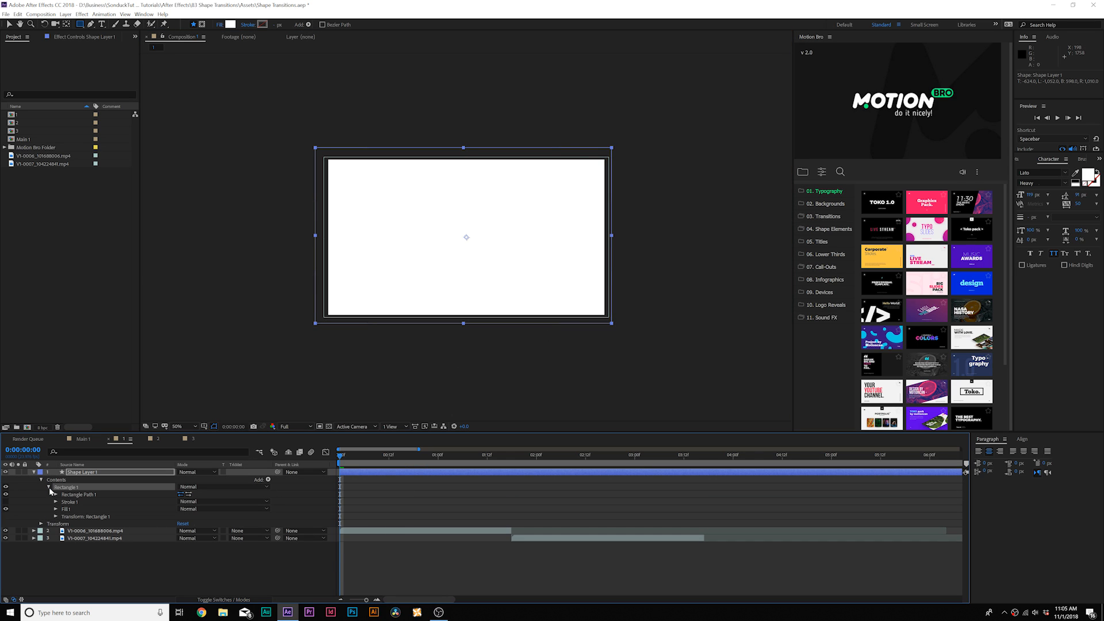
pyautogui.click(56, 517)
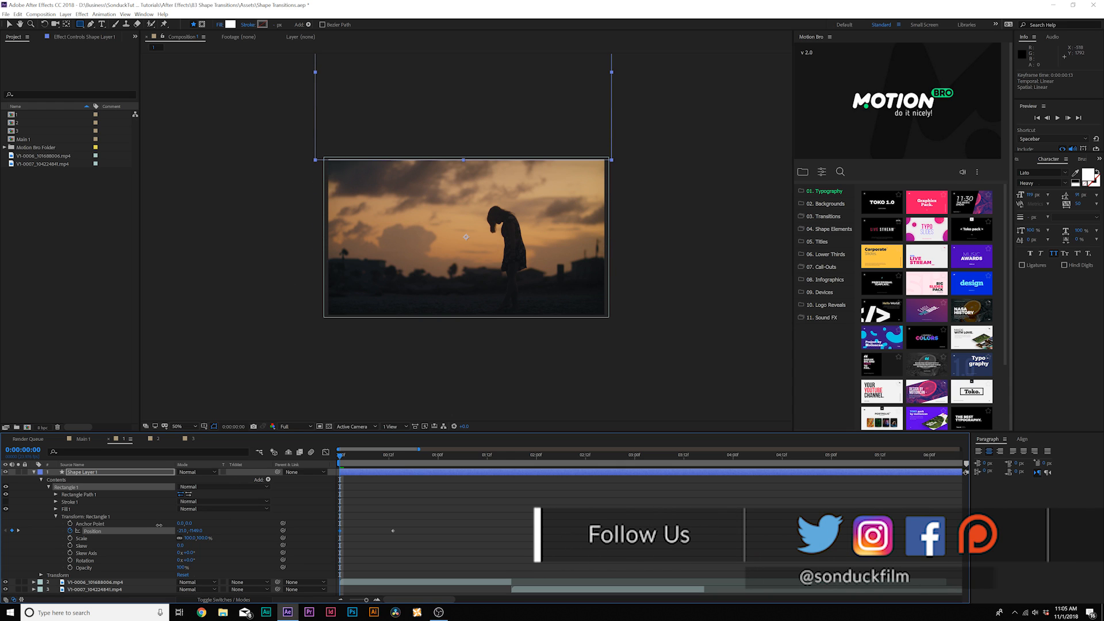
# Step: Add further Position keyframes so the rectangle sweeps down the frame and preview the wipe
pyautogui.click(177, 425)
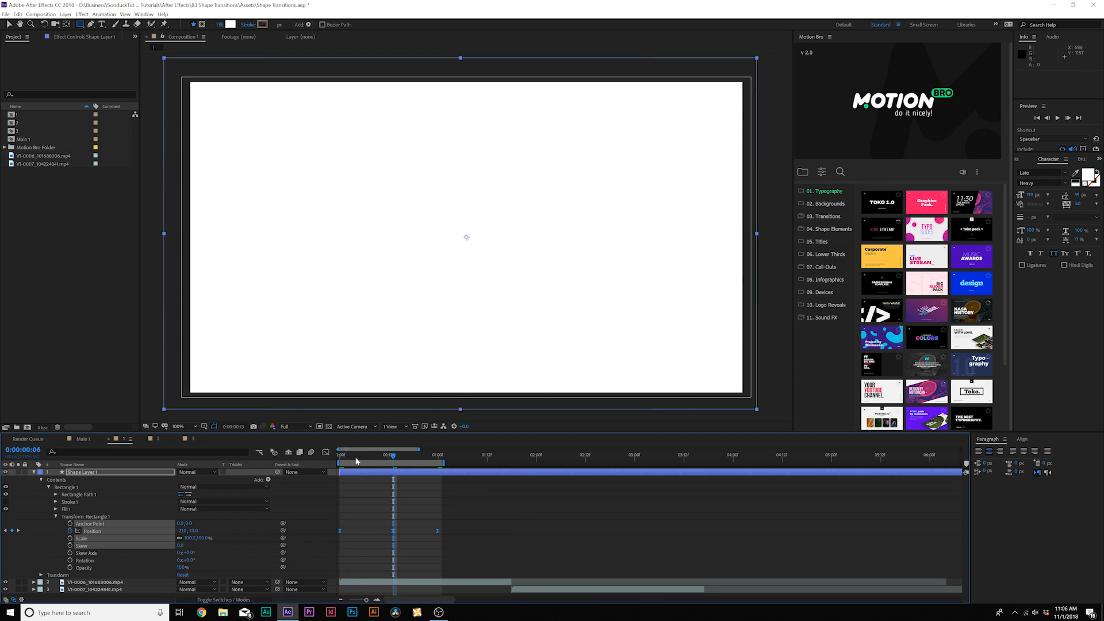
pyautogui.press('space')
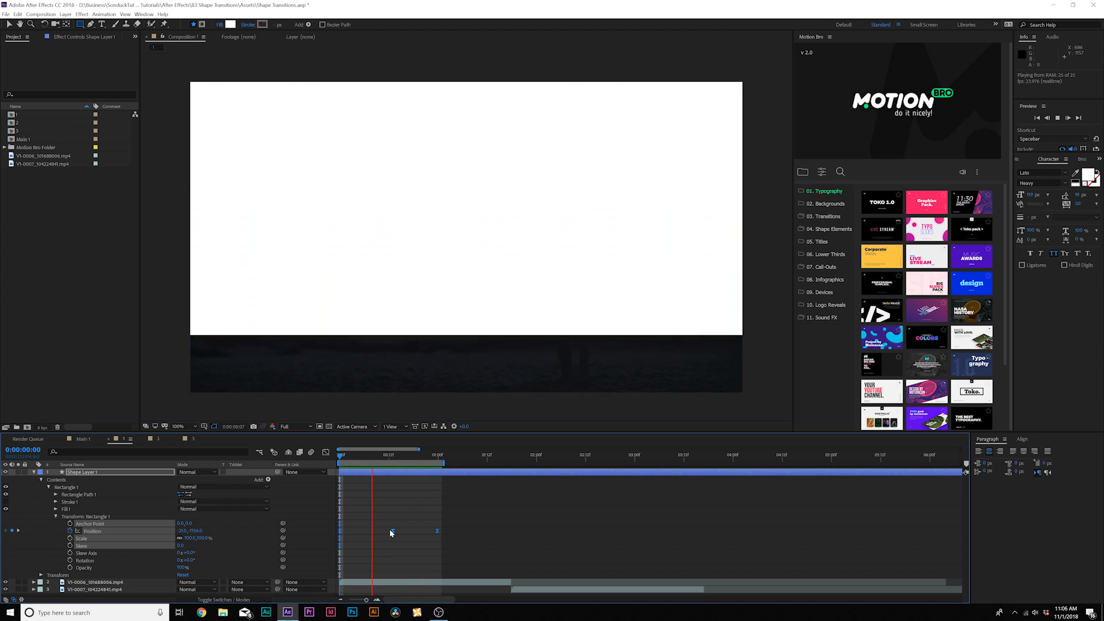
pyautogui.click(469, 454)
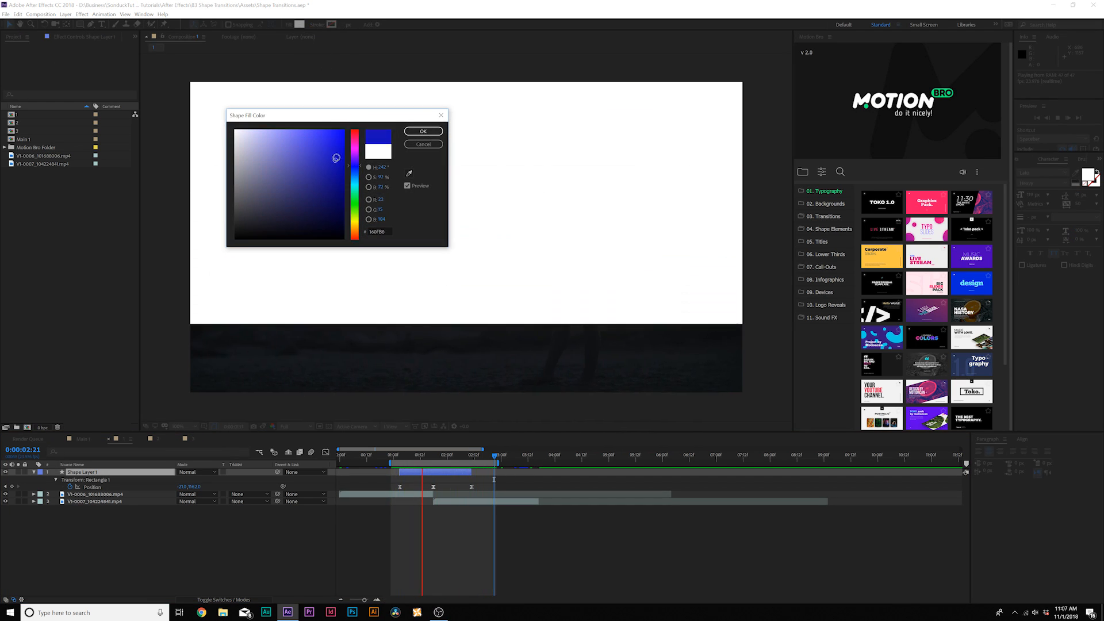
# Step: Recolour the rectangle's fill, then switch to composition 3 with the two sunset clips
pyautogui.click(355, 148)
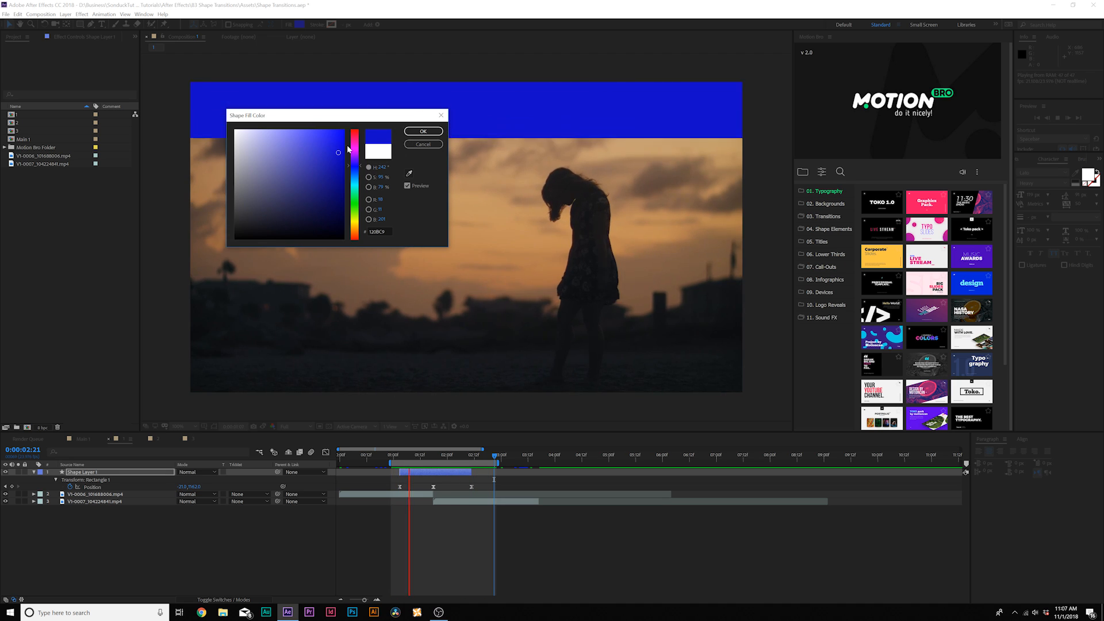
pyautogui.click(422, 132)
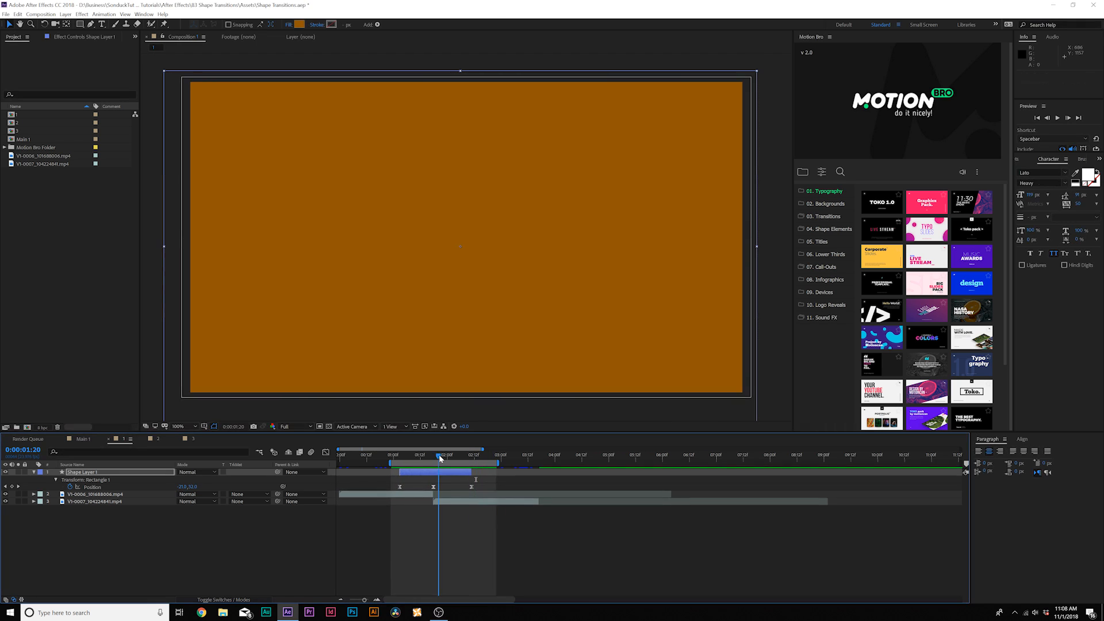
pyautogui.click(218, 599)
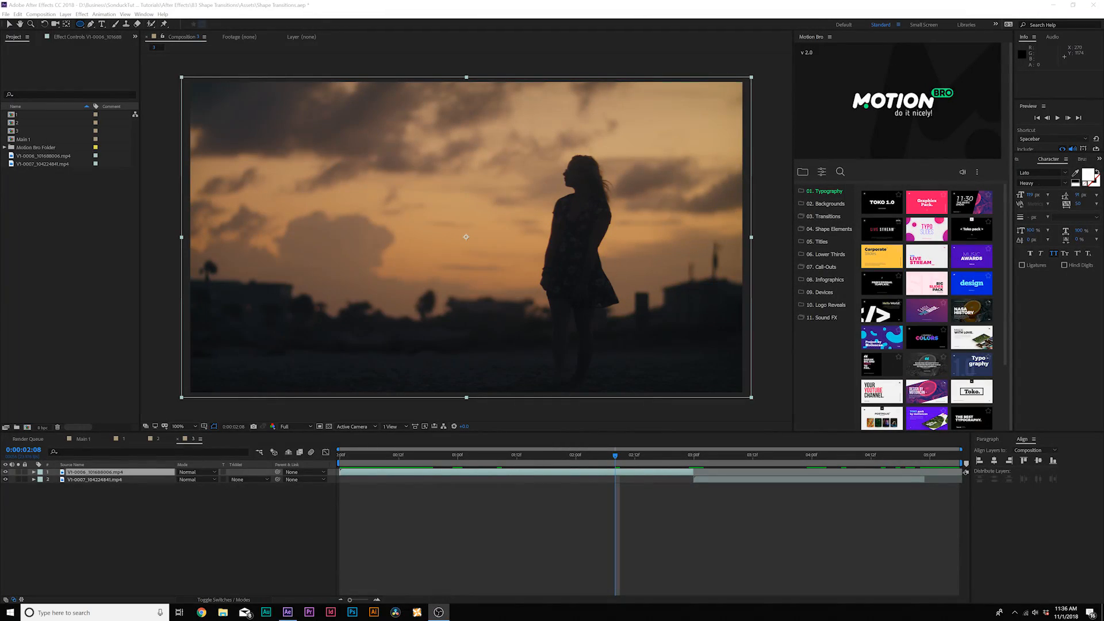
# Step: Give the vertical line shape no fill and a Solid Color stroke
pyautogui.click(80, 23)
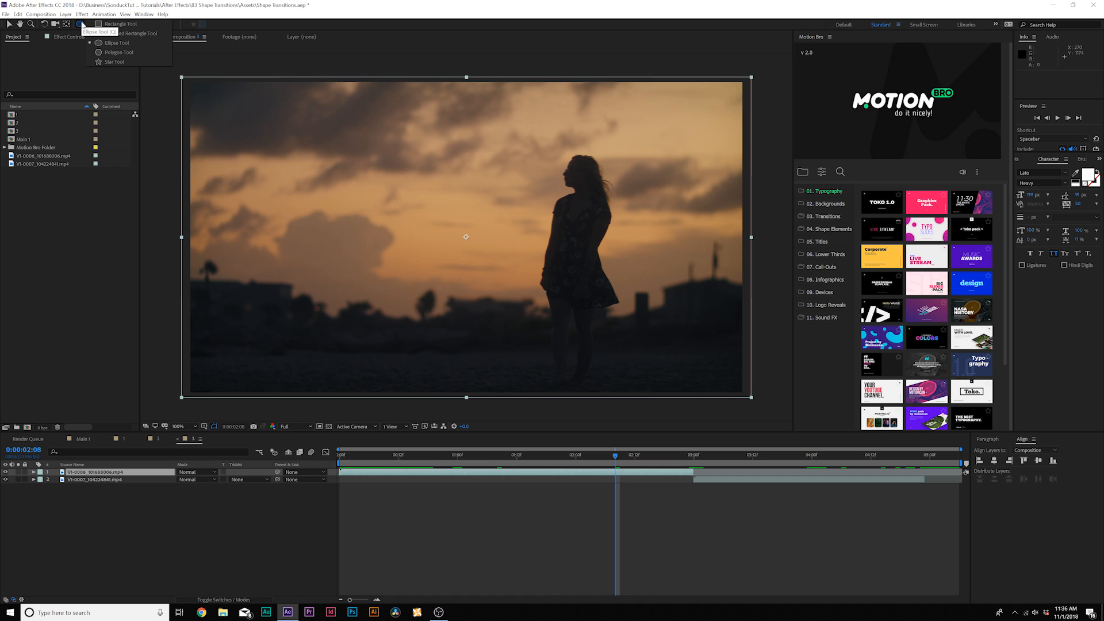
pyautogui.moveTo(81, 26)
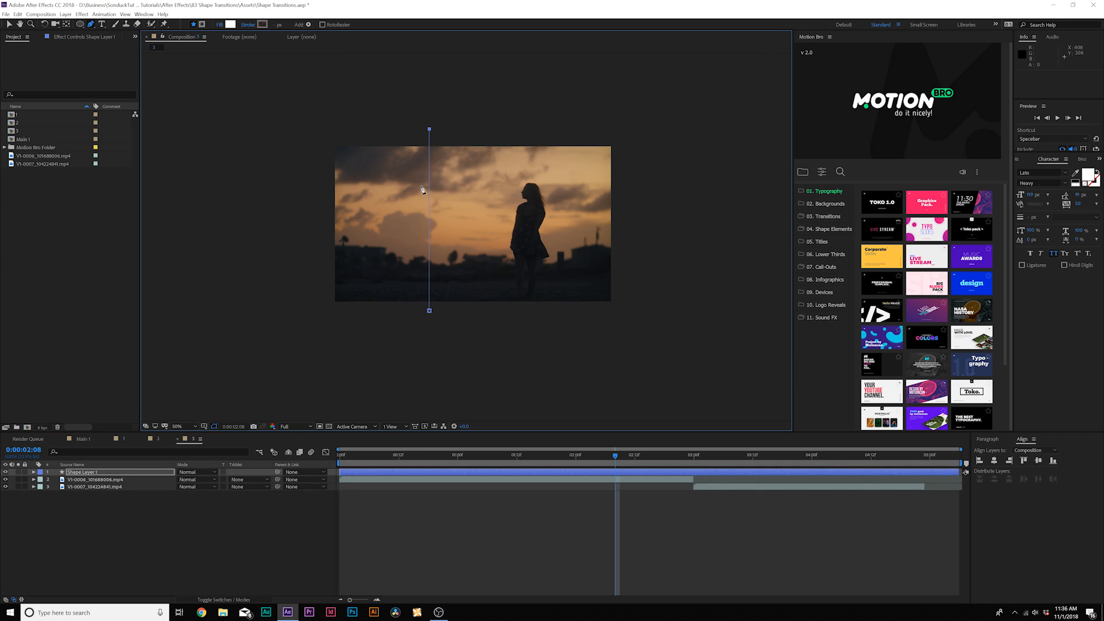
pyautogui.moveTo(220, 23)
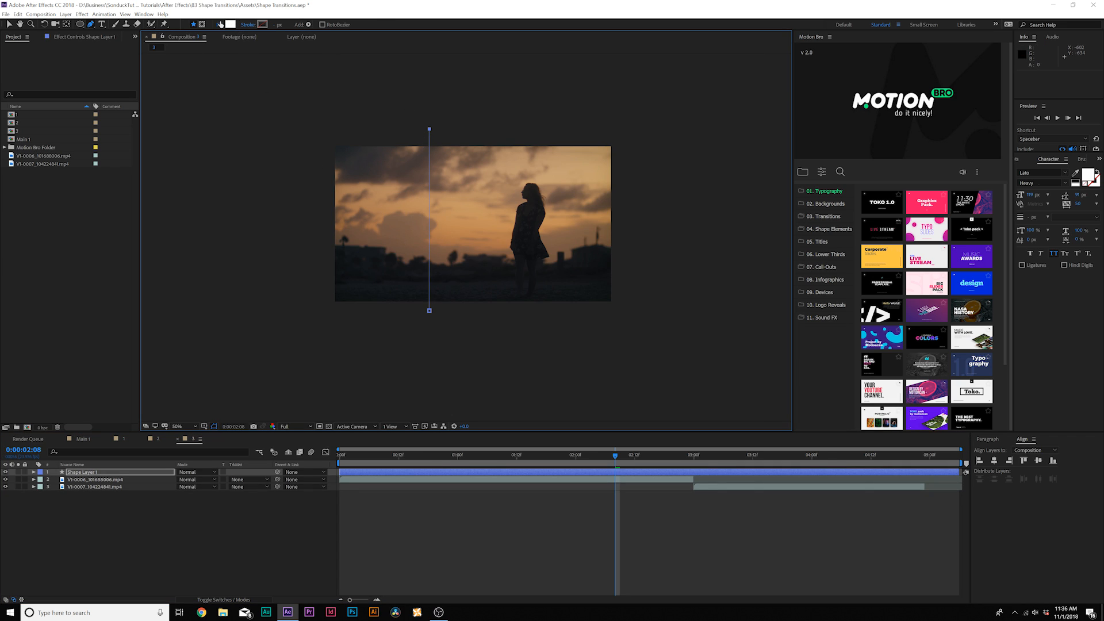
pyautogui.click(221, 24)
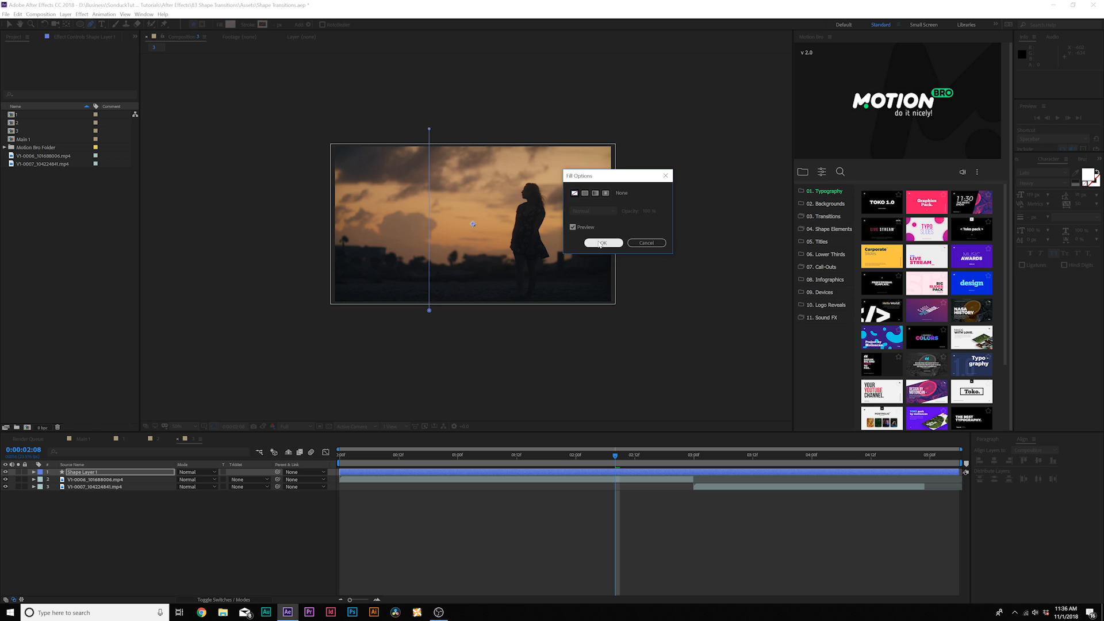
pyautogui.click(602, 242)
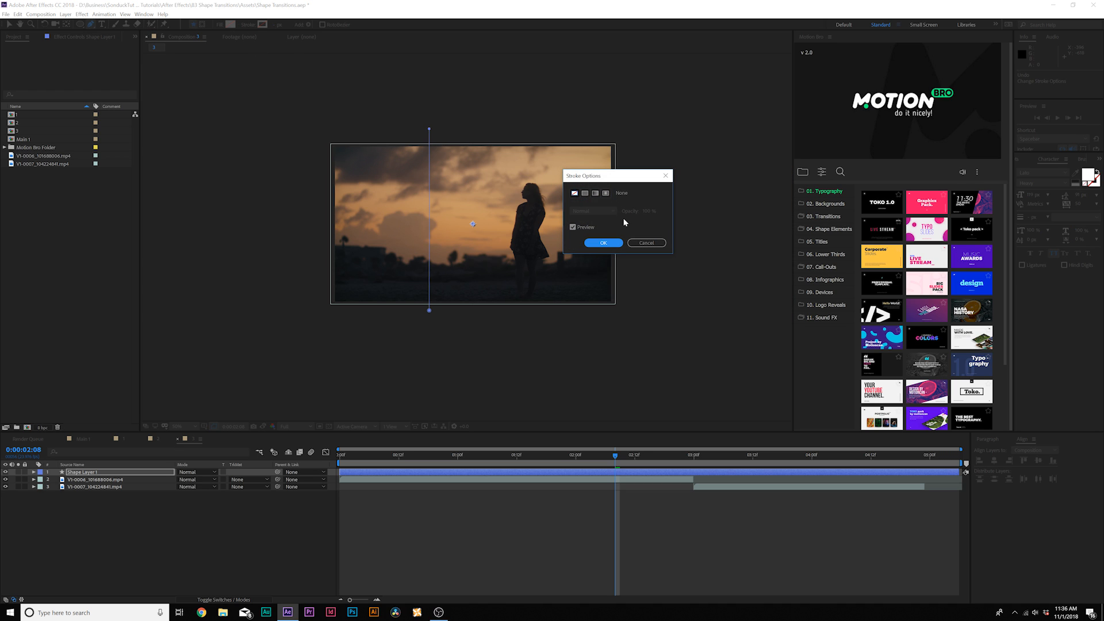
pyautogui.click(584, 193)
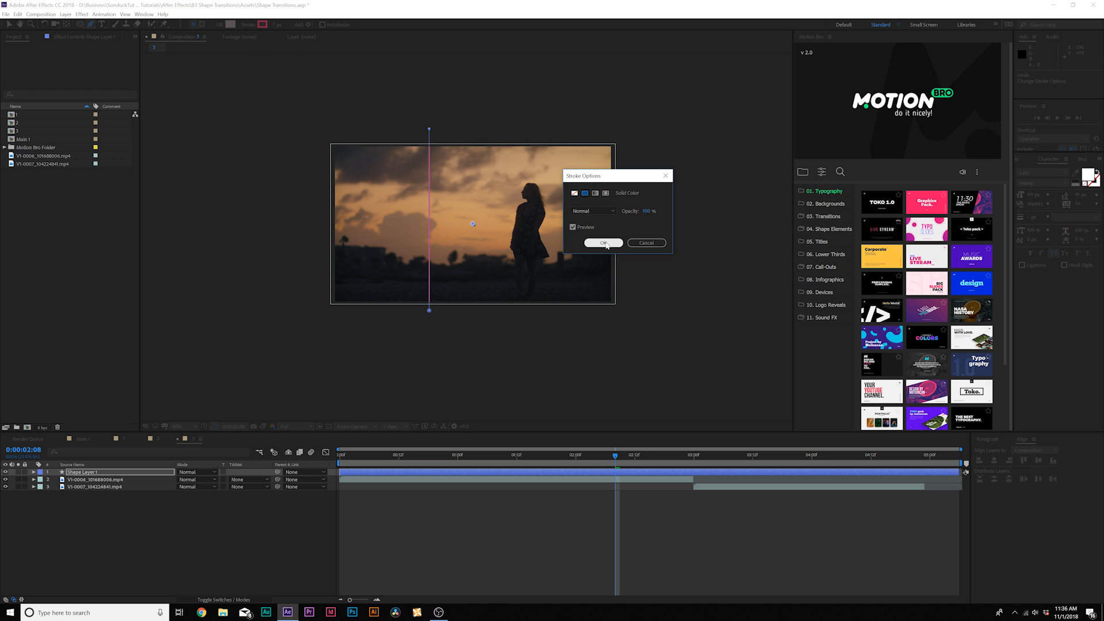
# Step: Make the stroke pink and increase its width to form a thick bar
pyautogui.click(602, 243)
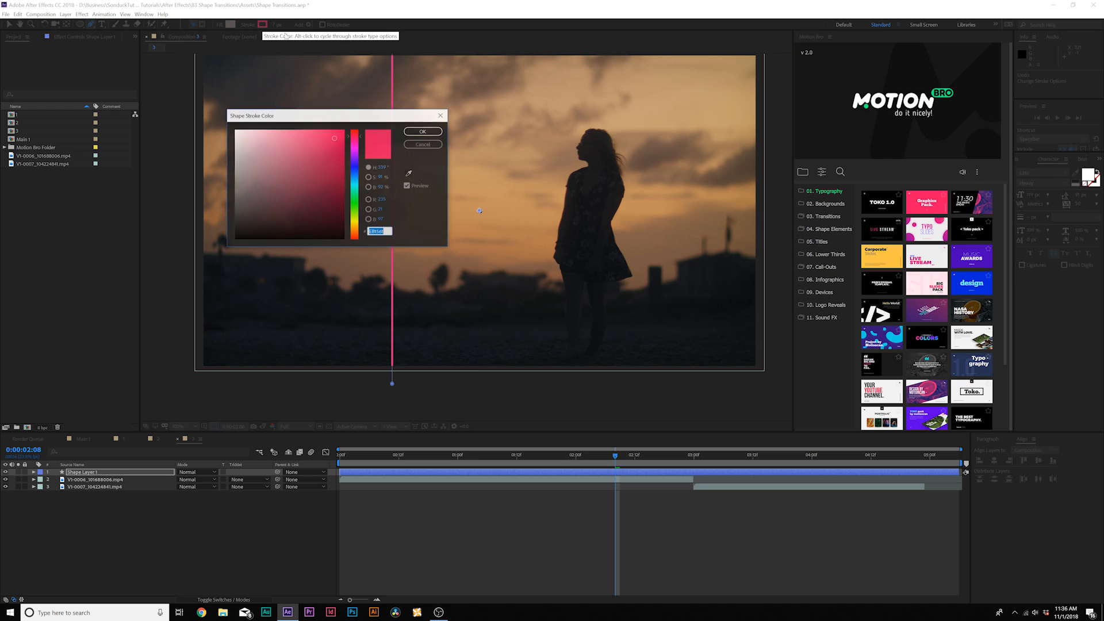
pyautogui.click(423, 131)
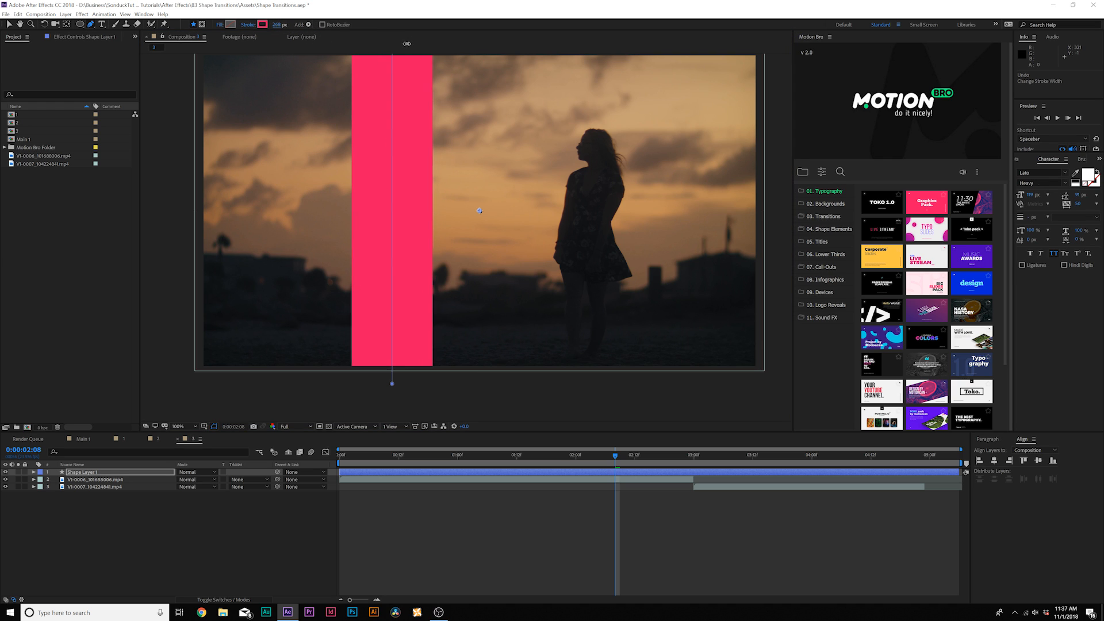
pyautogui.click(179, 426)
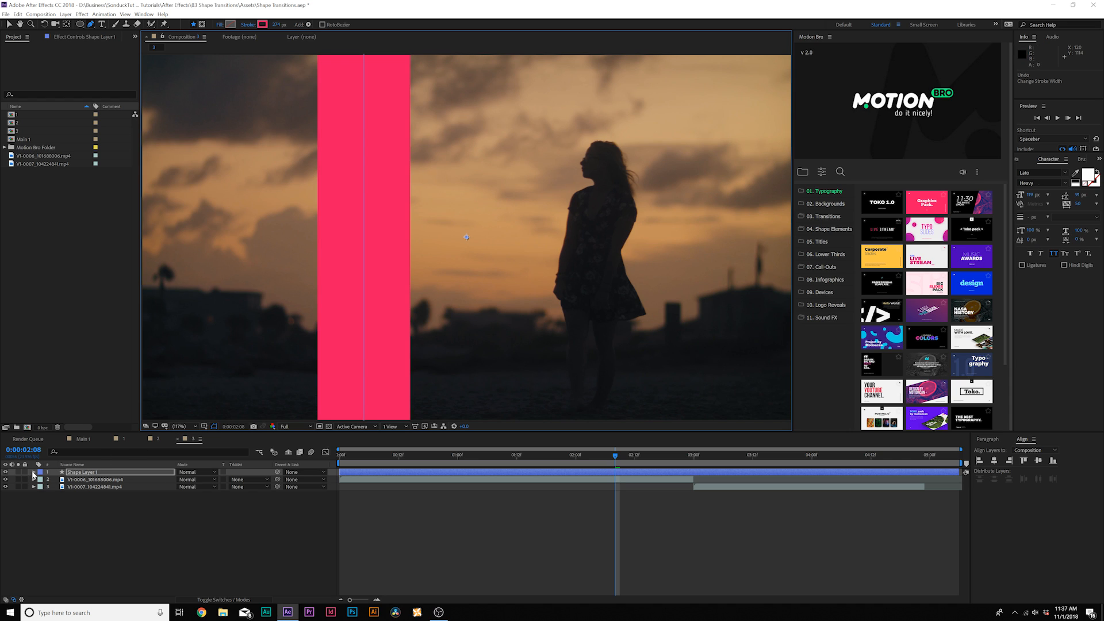
# Step: Add Trim Paths to the bar shape and keyframe its End so the bar grows in
pyautogui.click(33, 471)
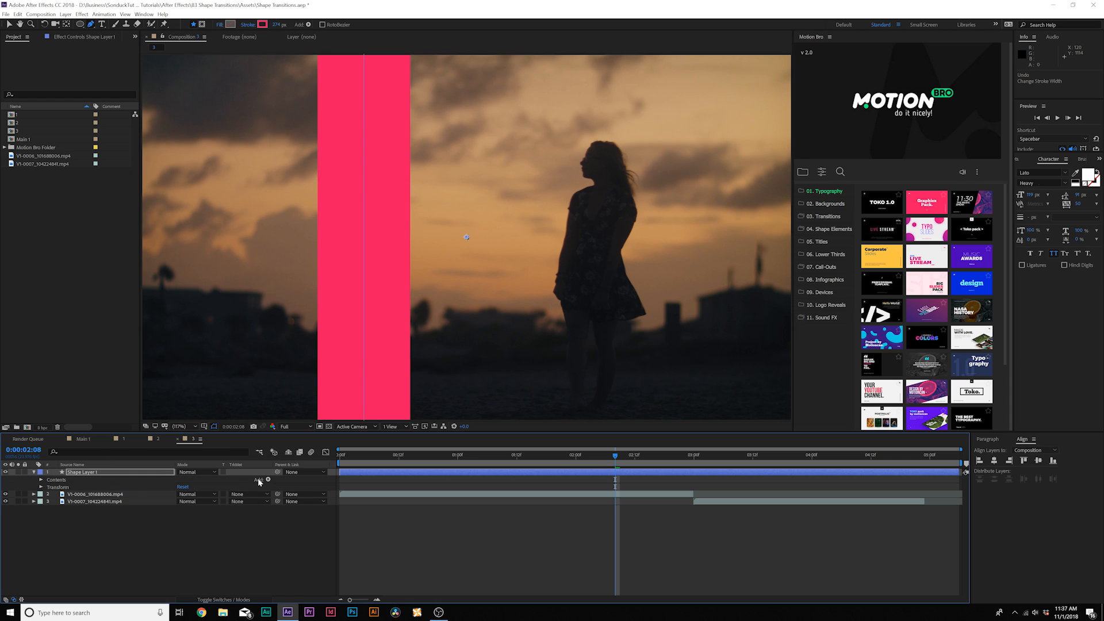
pyautogui.click(267, 480)
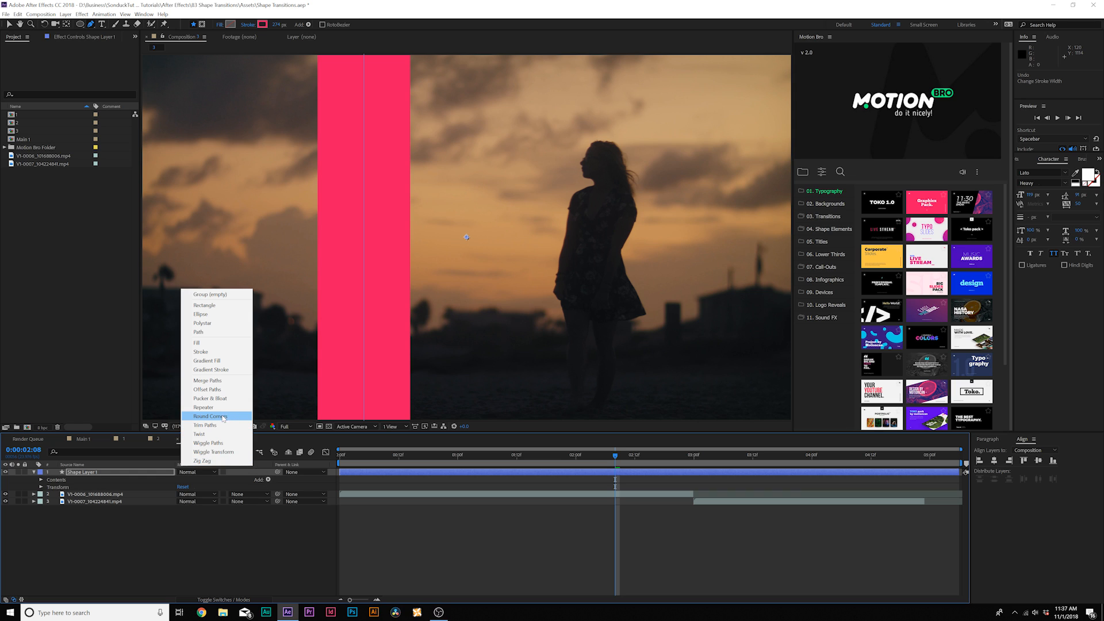
pyautogui.click(209, 416)
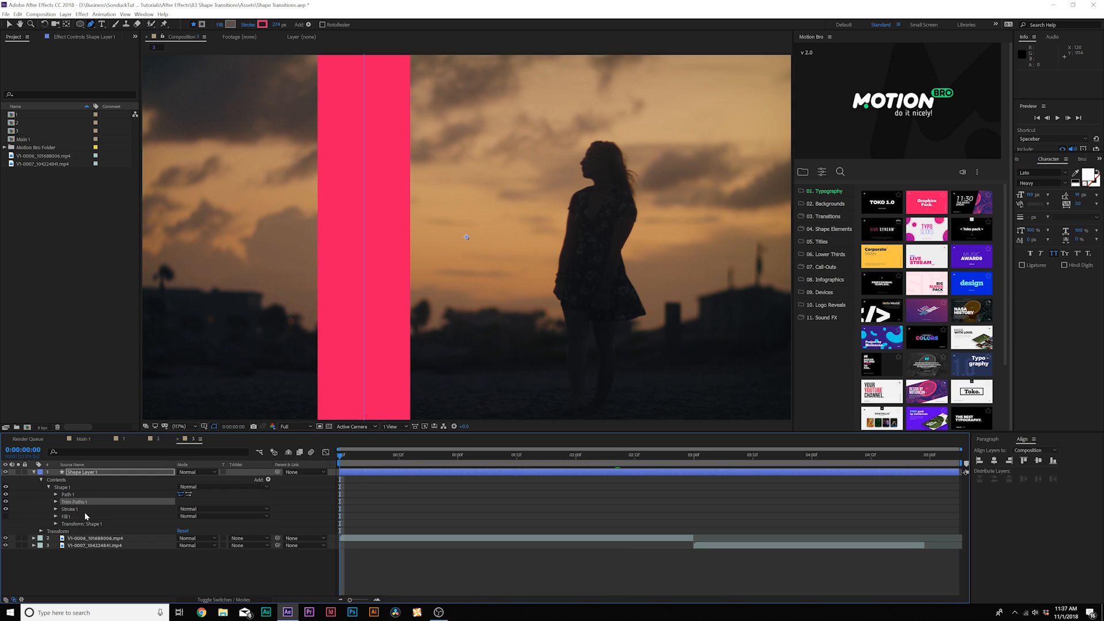
pyautogui.click(55, 502)
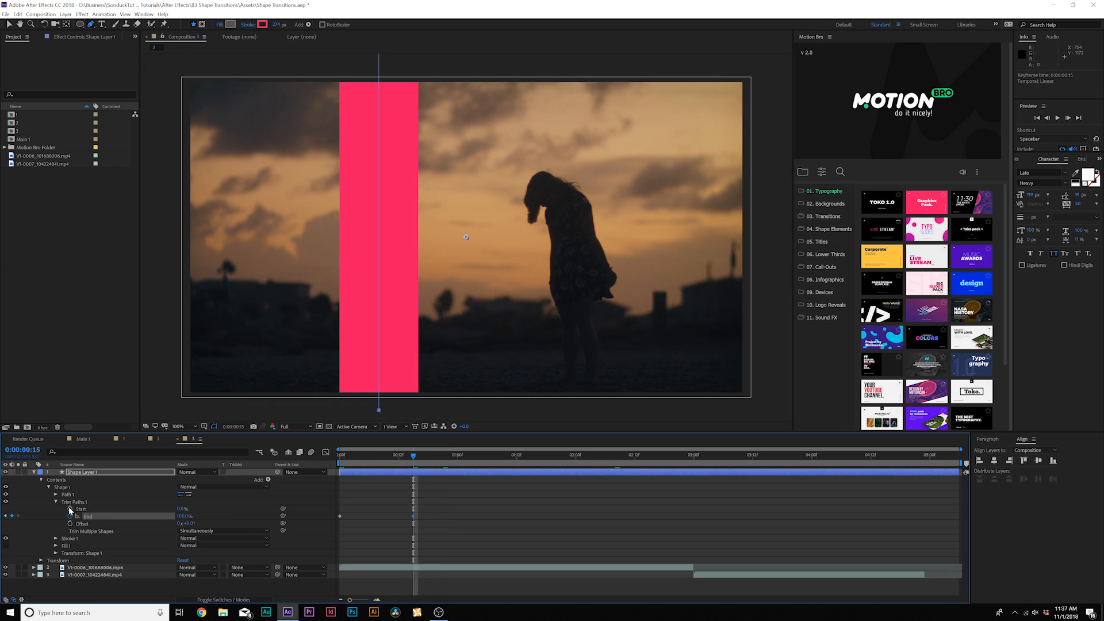
pyautogui.click(464, 454)
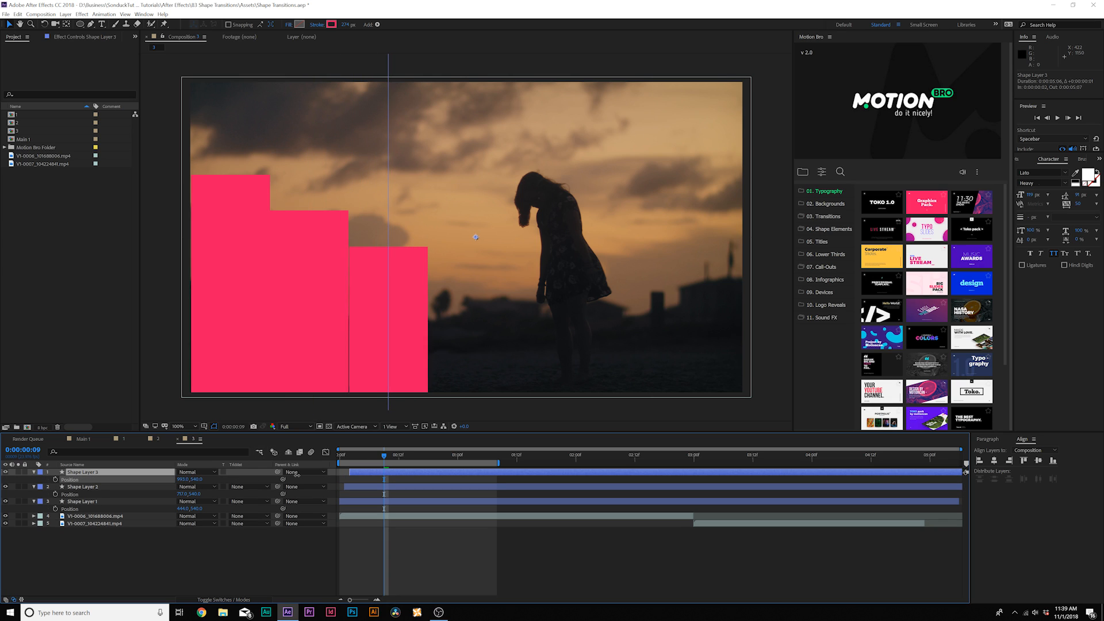
# Step: Duplicate the bar layer into stepped copies, each offset in position and starting slightly later
pyautogui.press('space')
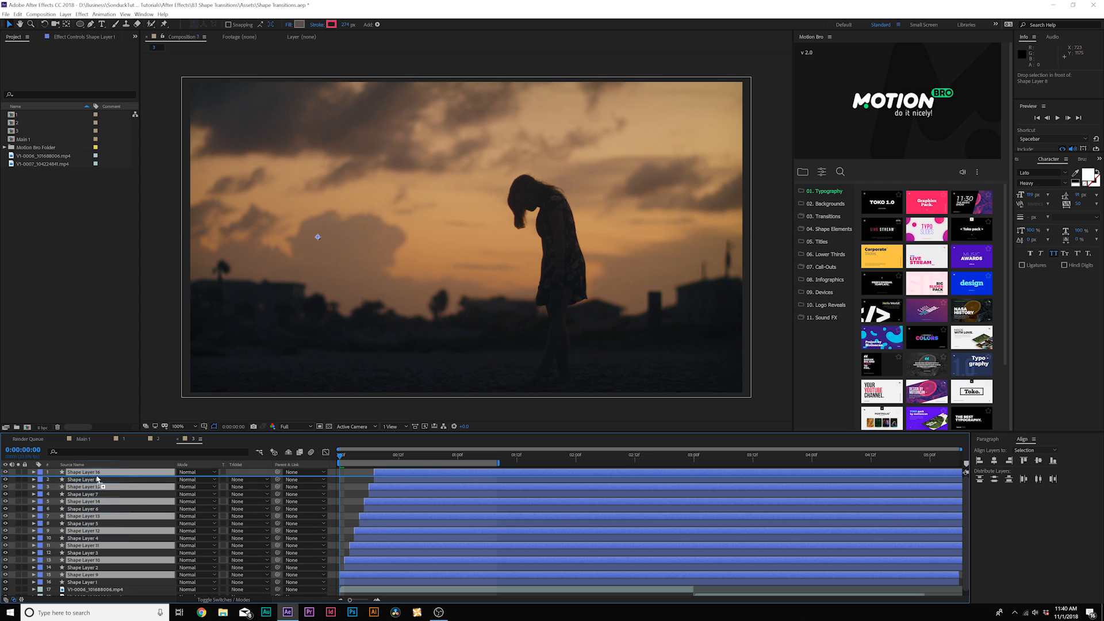
# Step: Set the later-starting half of the bar layers' stroke to dark blue
pyautogui.click(331, 24)
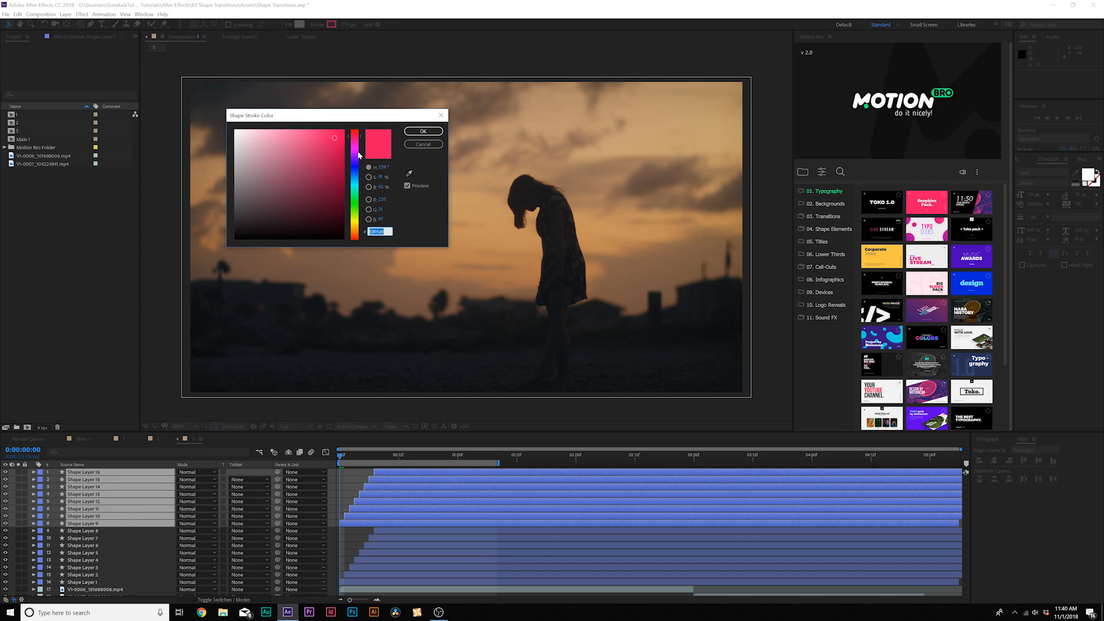
pyautogui.click(422, 131)
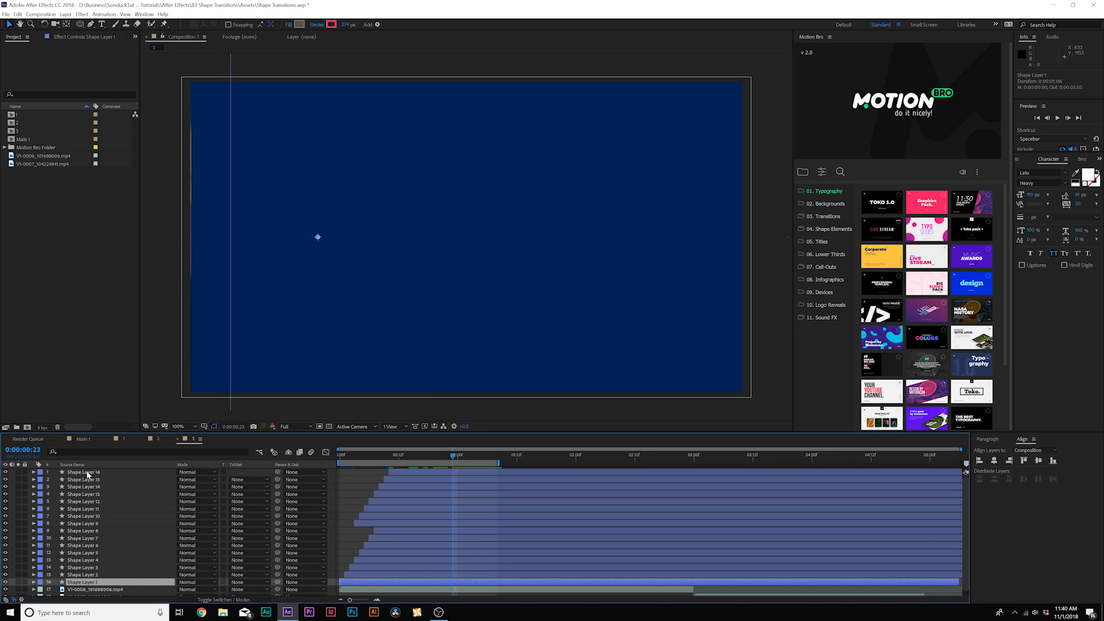
# Step: Pre-compose all the bar shape layers into a single comp named Transition
pyautogui.click(65, 14)
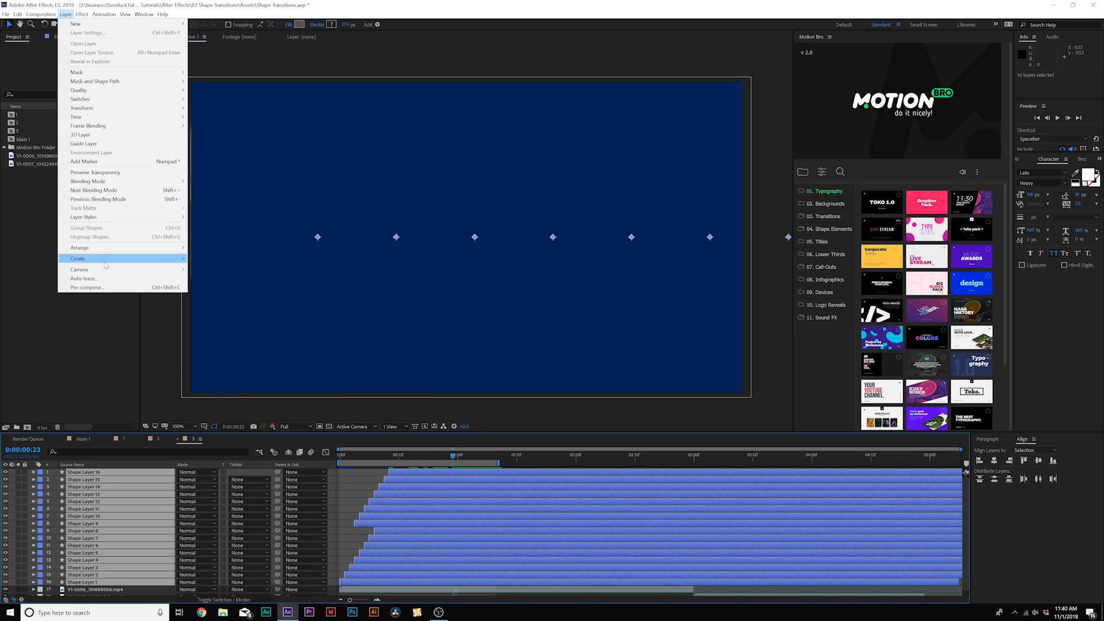
pyautogui.click(86, 288)
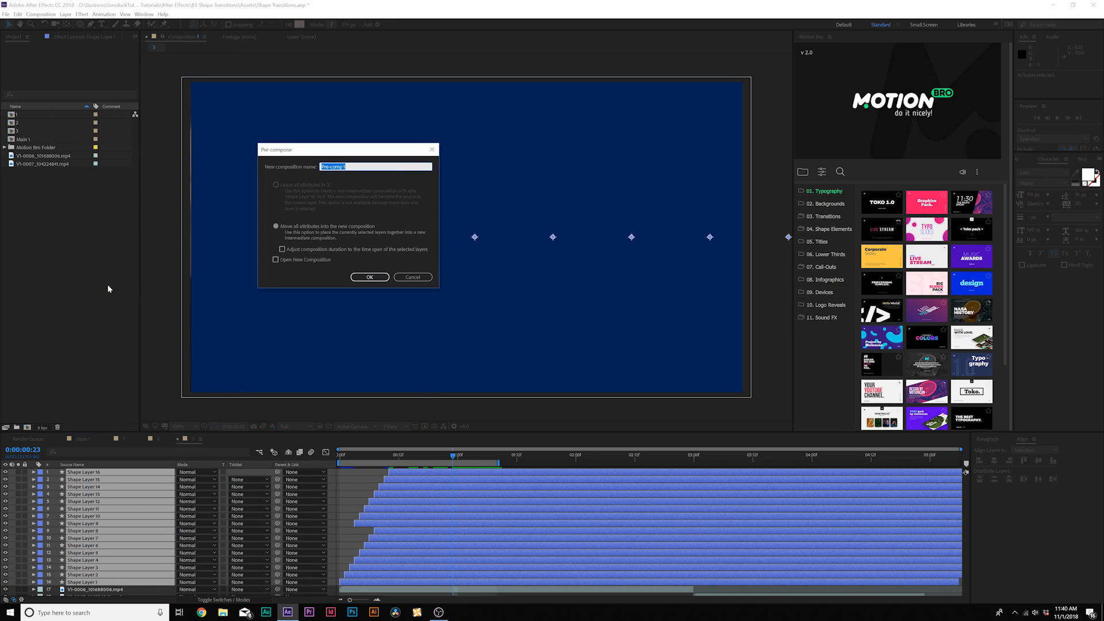
pyautogui.click(370, 277)
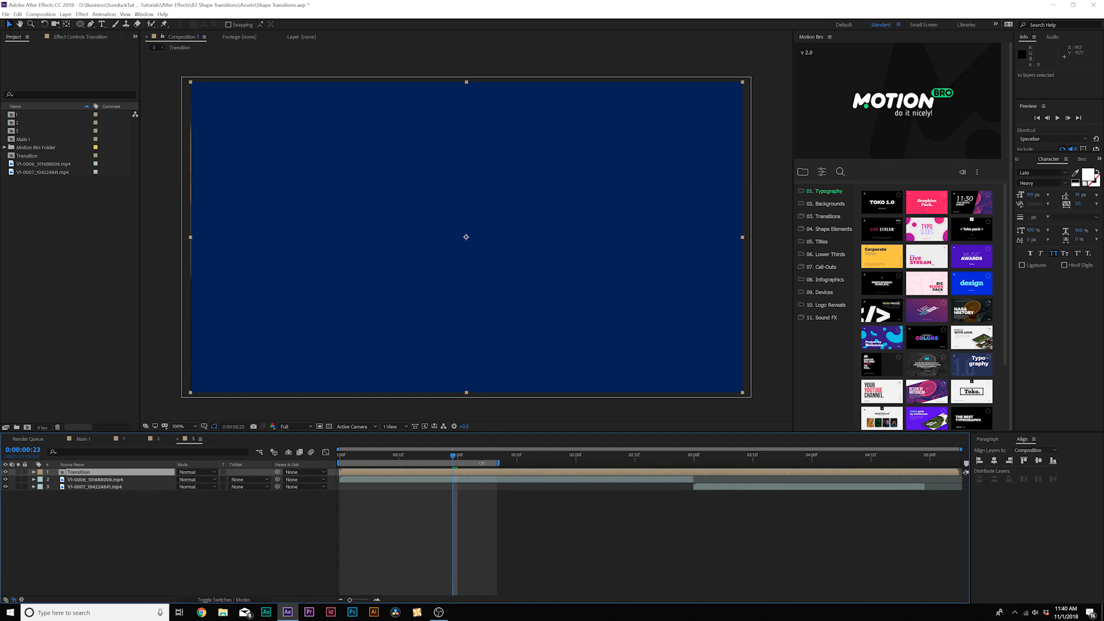
pyautogui.click(694, 455)
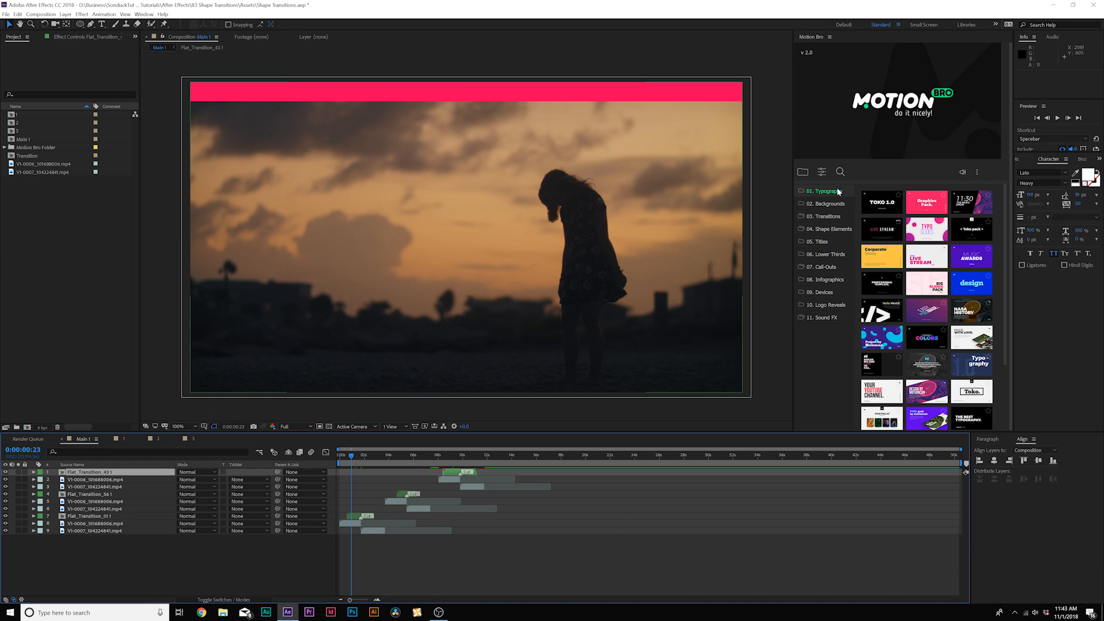
pyautogui.moveTo(840, 215)
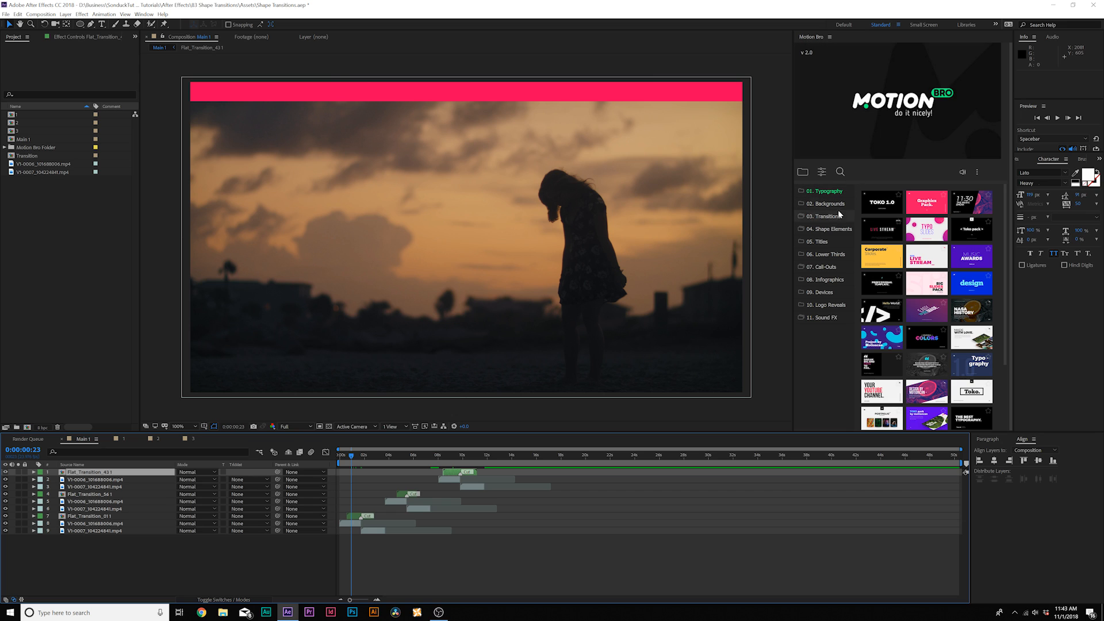
pyautogui.moveTo(824, 221)
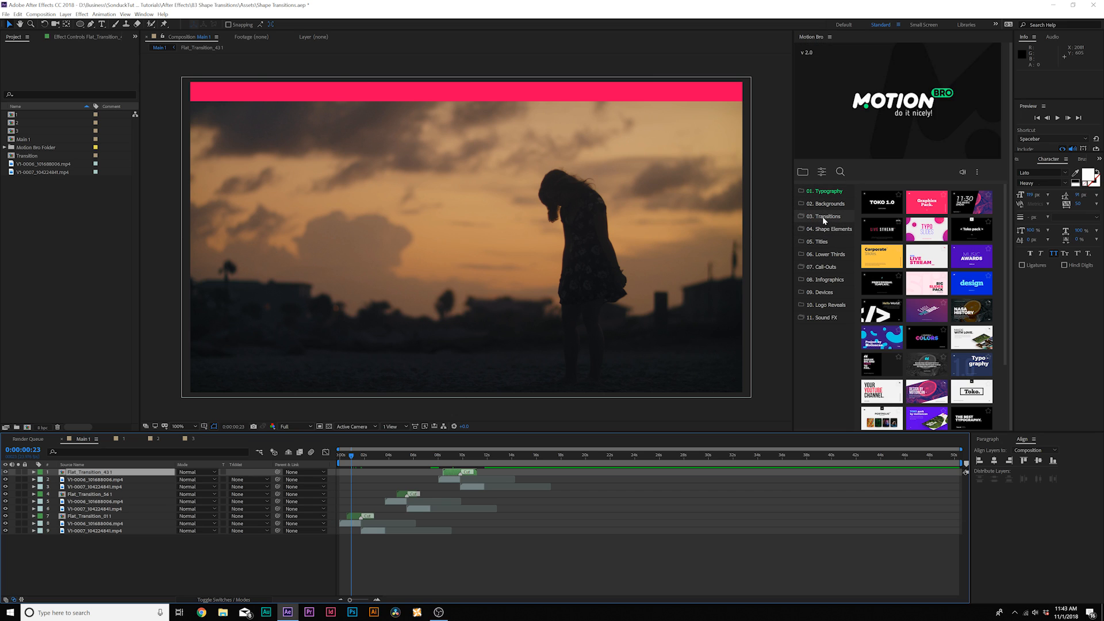
# Step: Preview the Motion Bro Flat Transitions presets in the Main comp, then browse the Titles collection
pyautogui.click(827, 216)
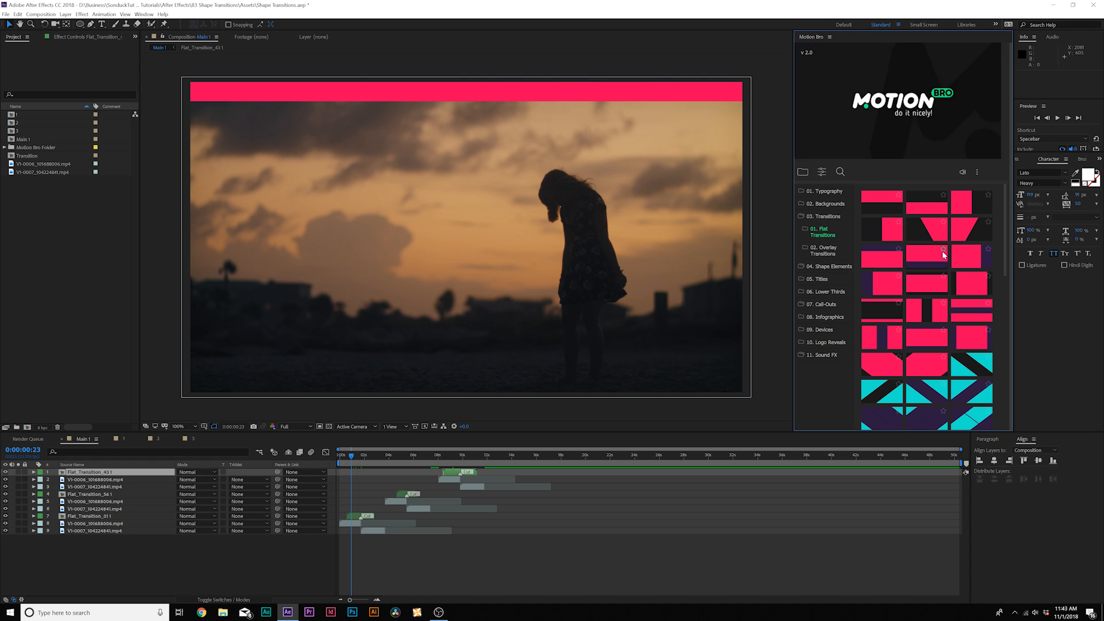
pyautogui.moveTo(927, 256)
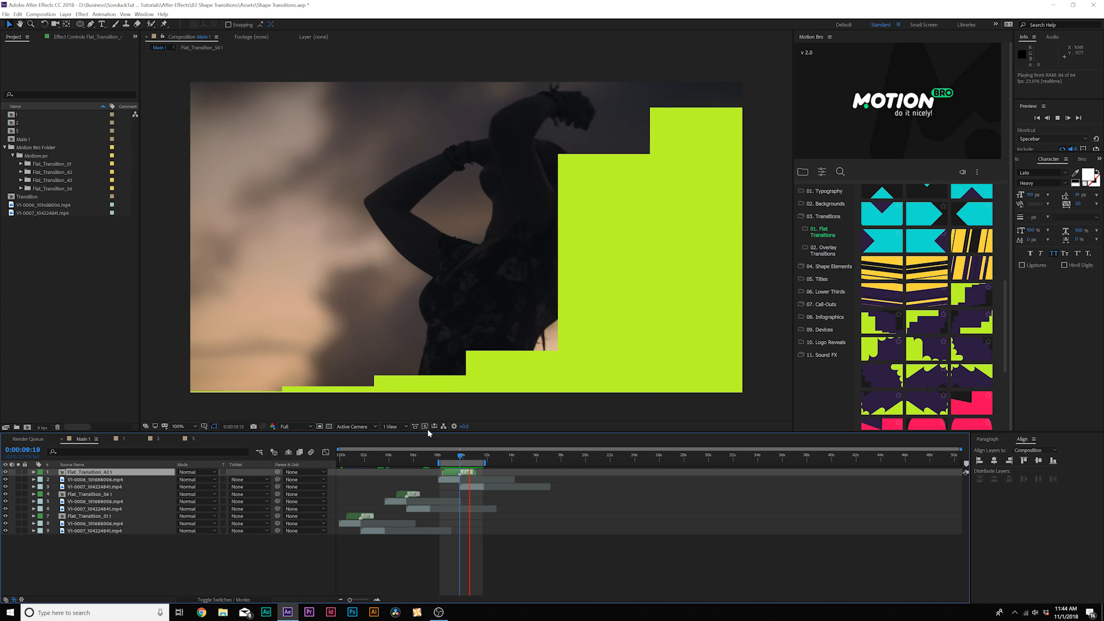
pyautogui.click(826, 191)
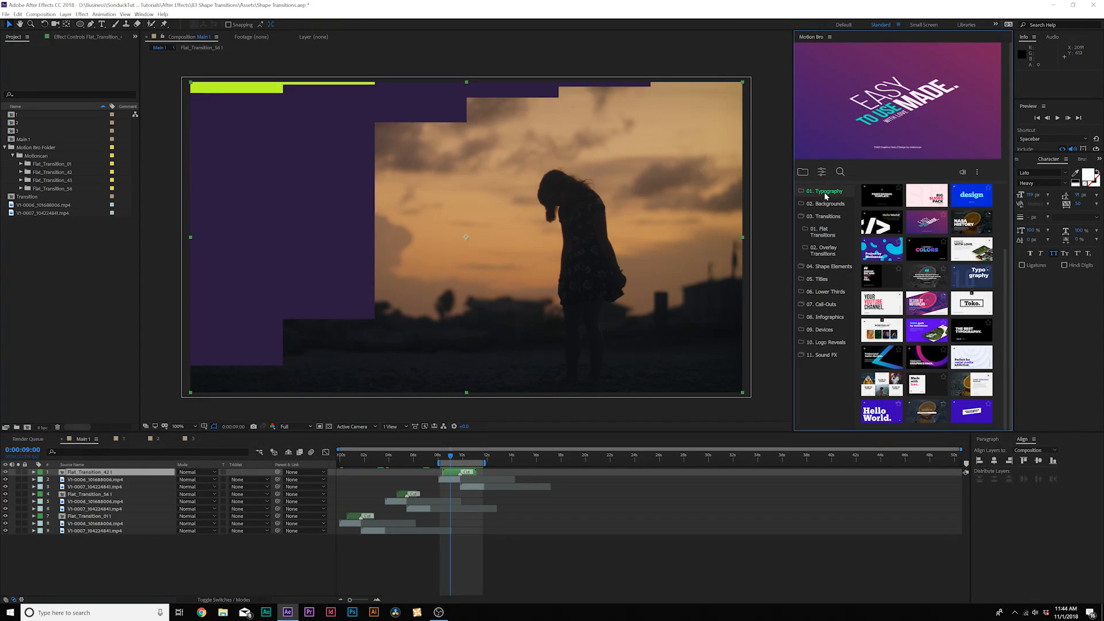
pyautogui.moveTo(882, 222)
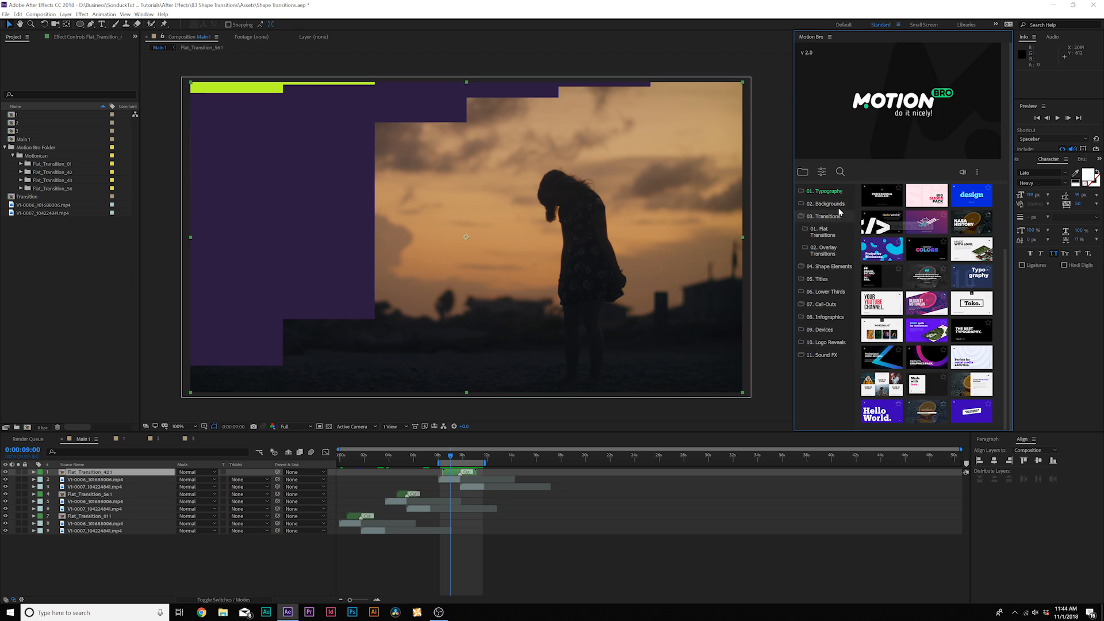
pyautogui.click(818, 278)
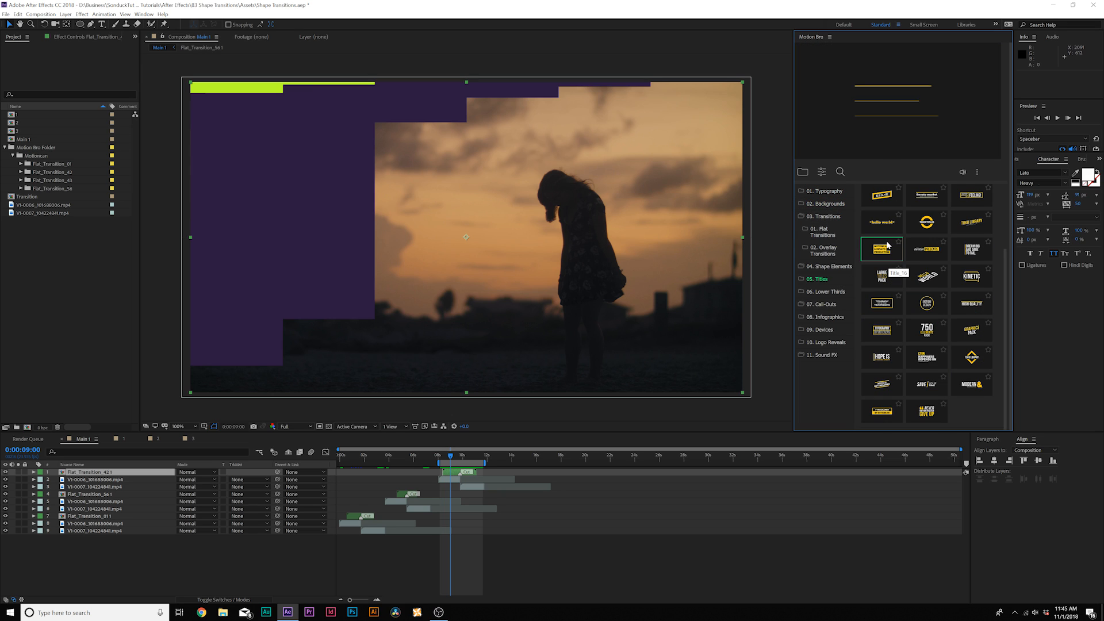